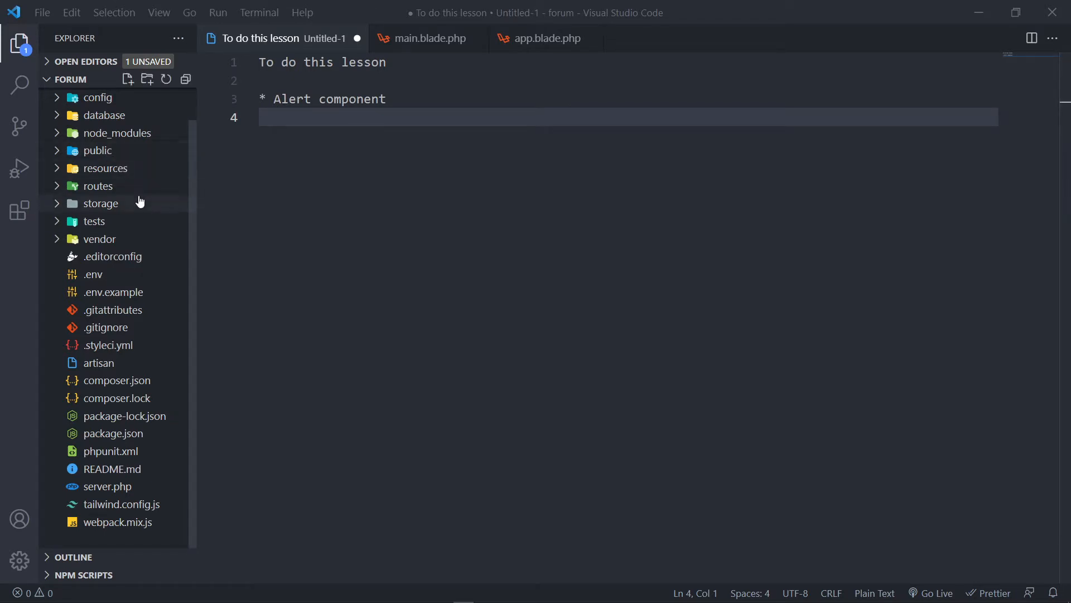
Step: Expand resources > views > components and toggle the alerts folder to reveal main.blade.php
click(106, 168)
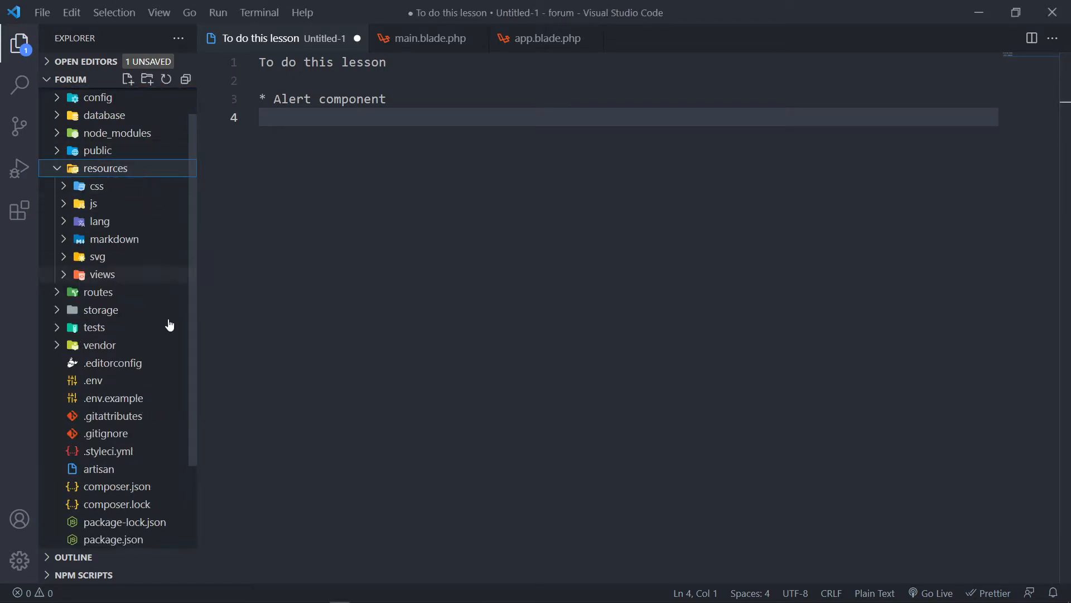
mouse_move(101, 274)
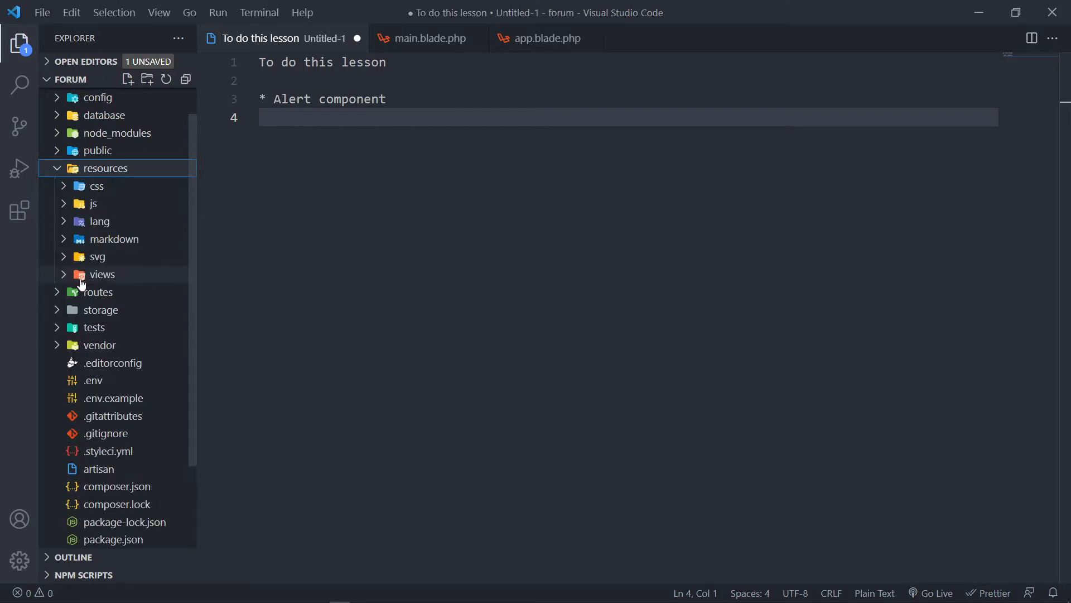
click(101, 274)
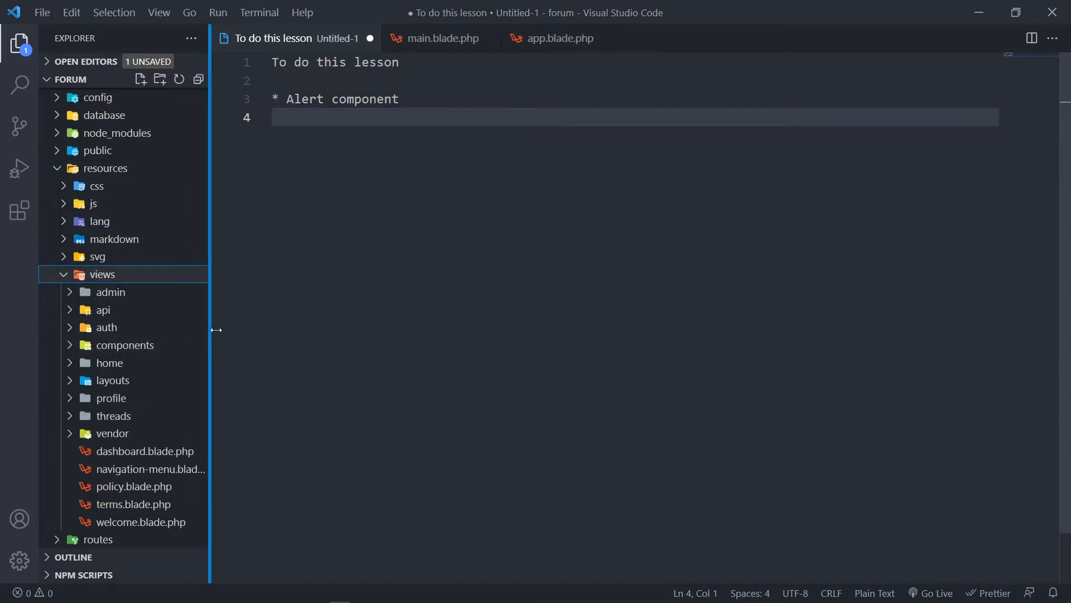
click(125, 344)
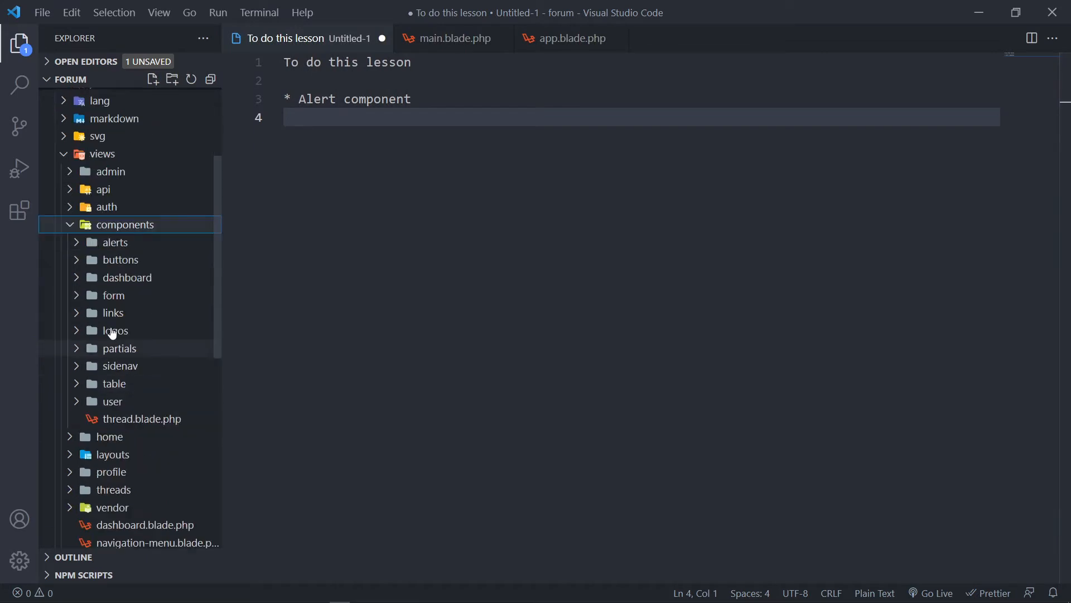
click(115, 242)
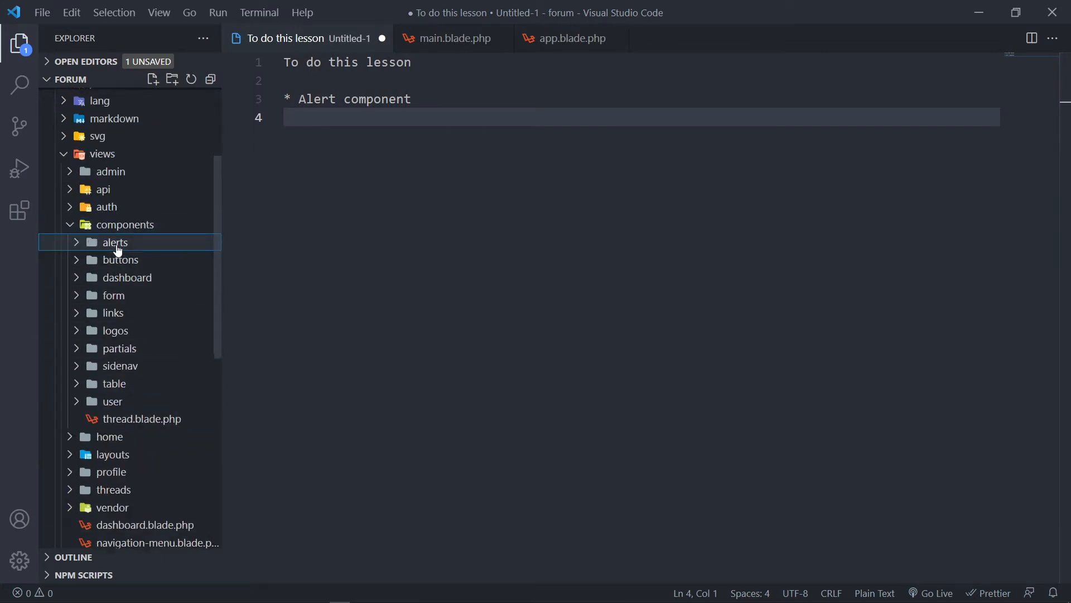
click(115, 242)
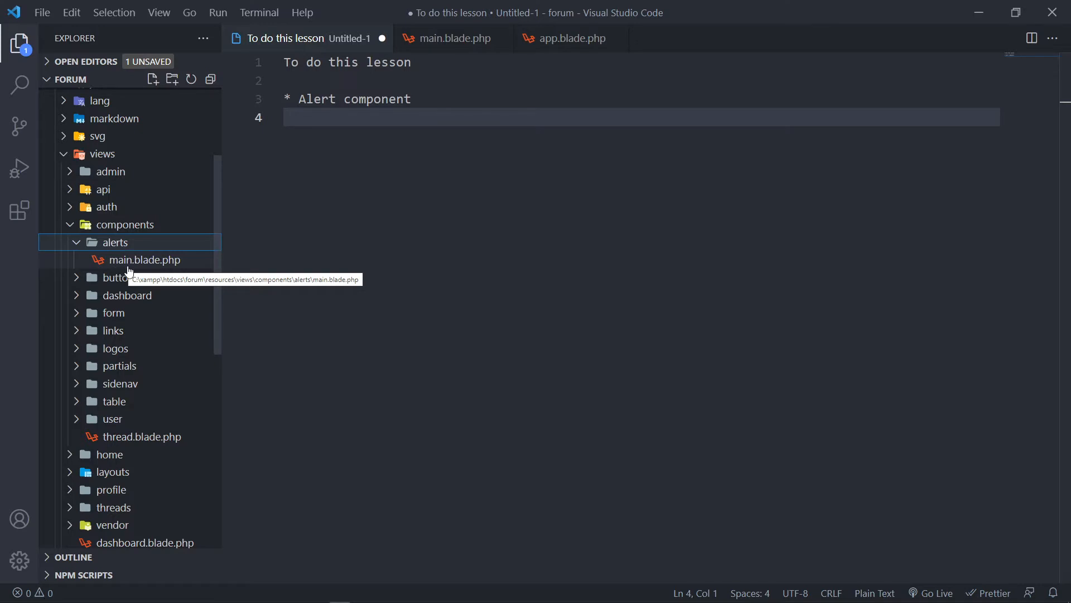
mouse_move(172, 267)
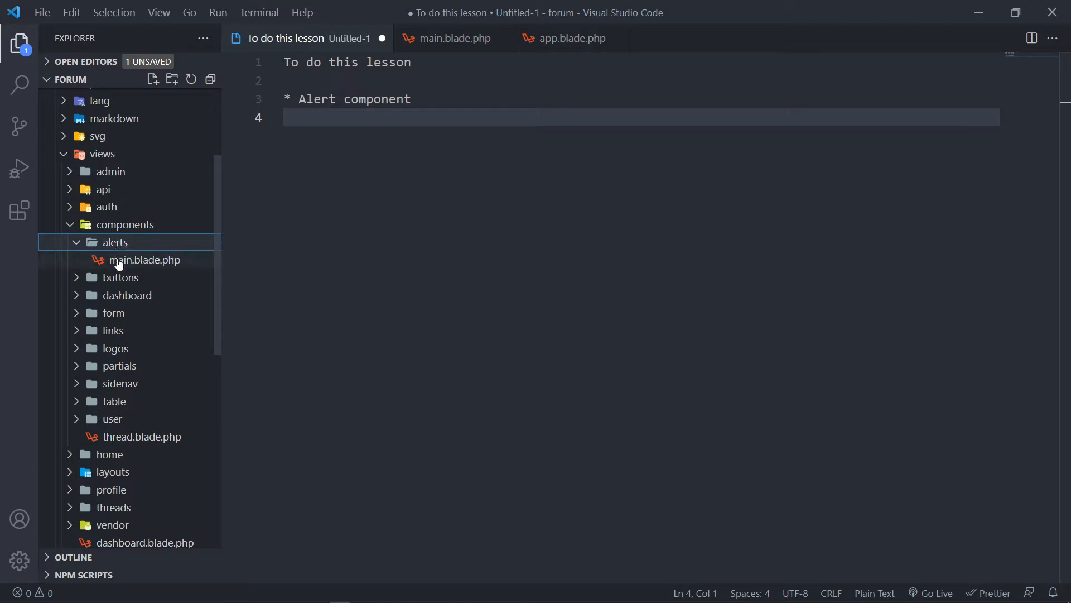
mouse_move(144, 259)
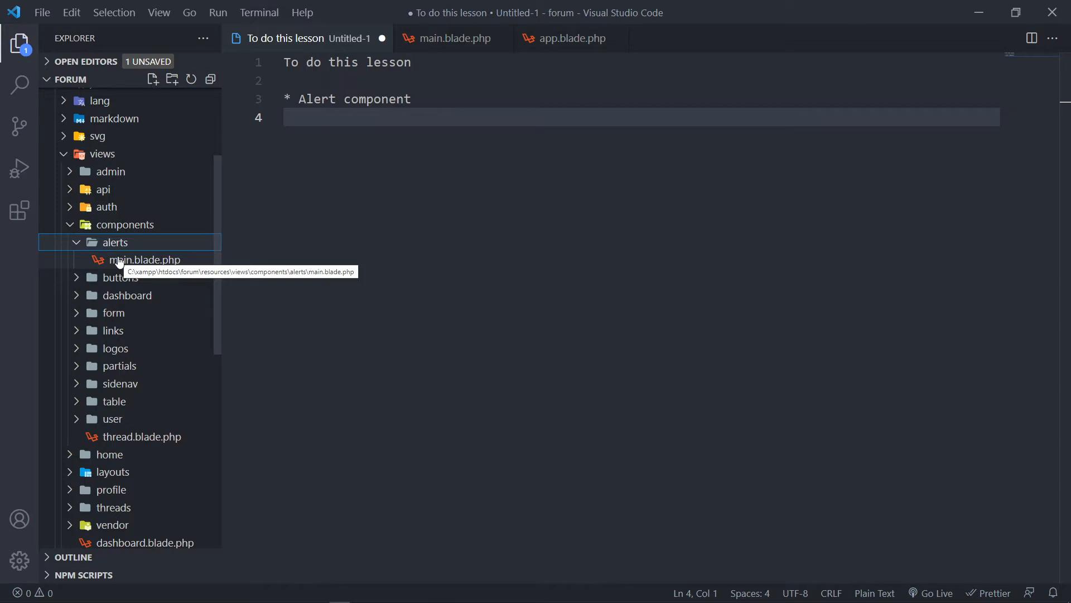
mouse_move(116, 225)
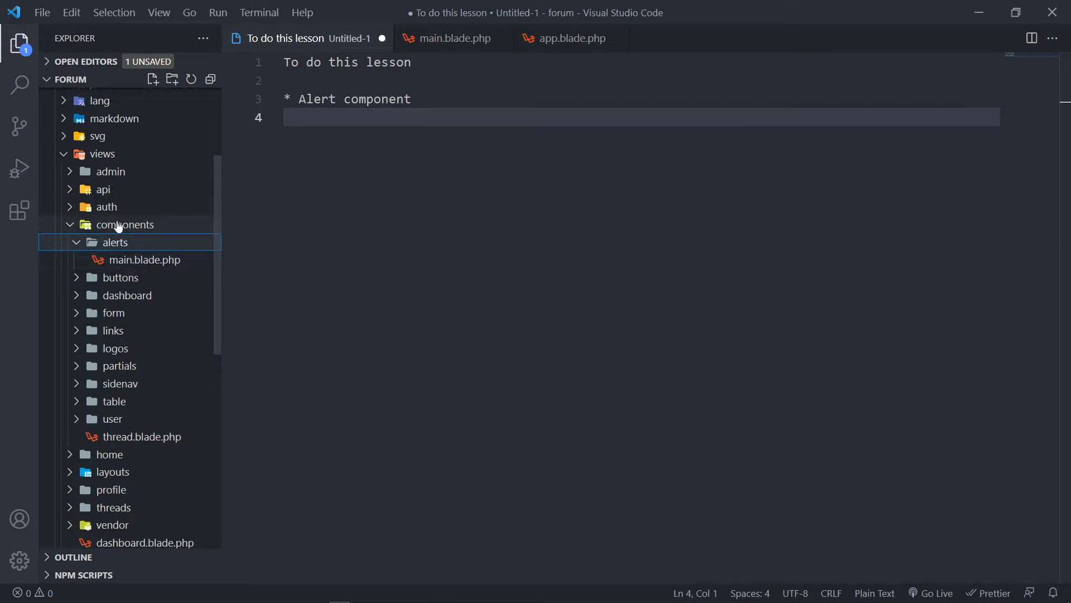
click(116, 241)
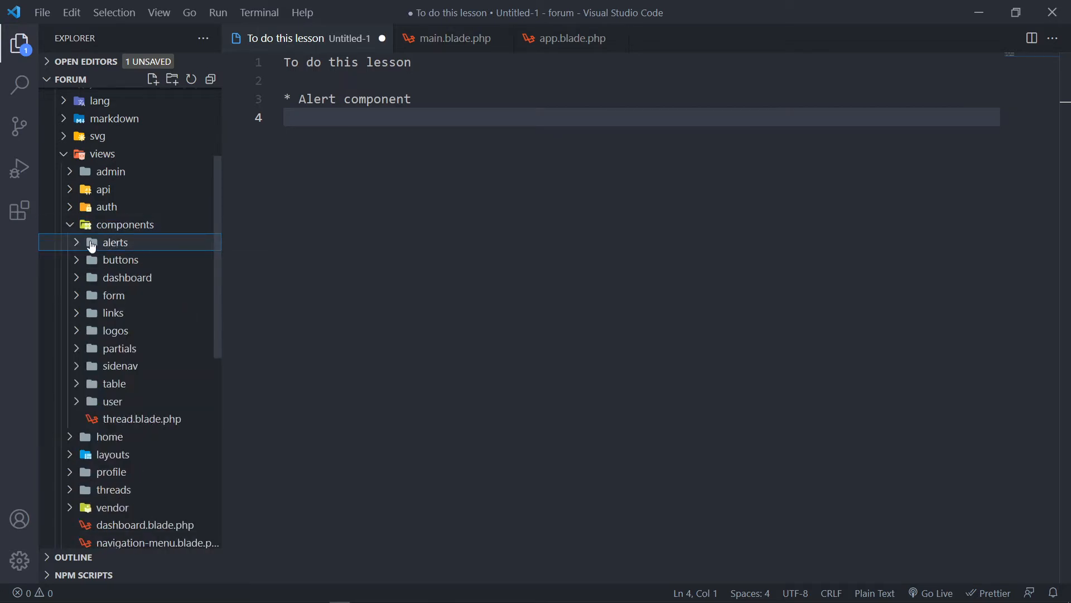
click(115, 241)
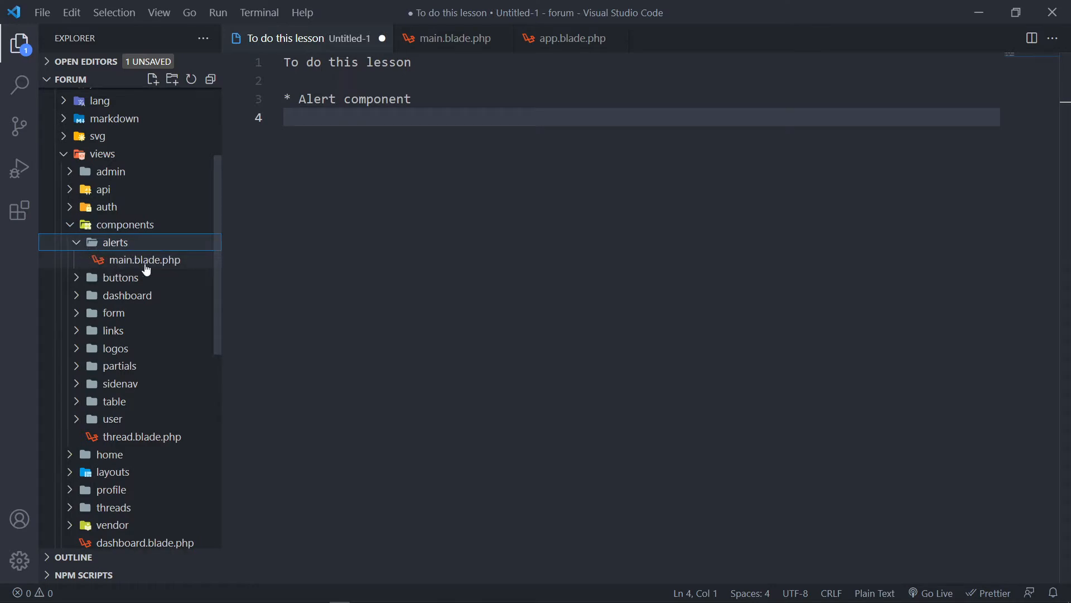
mouse_move(143, 265)
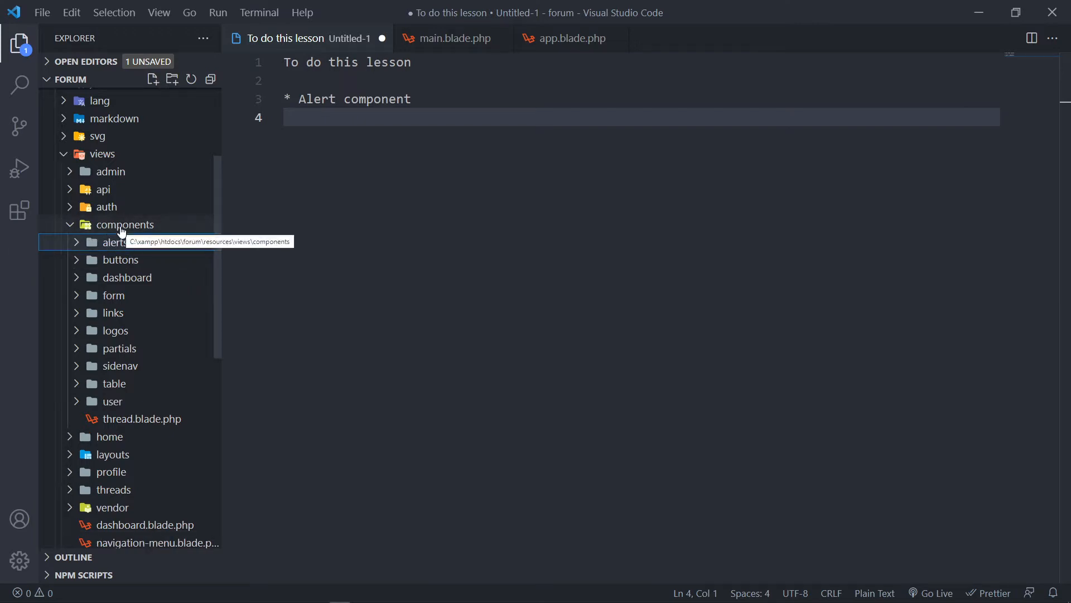
click(115, 242)
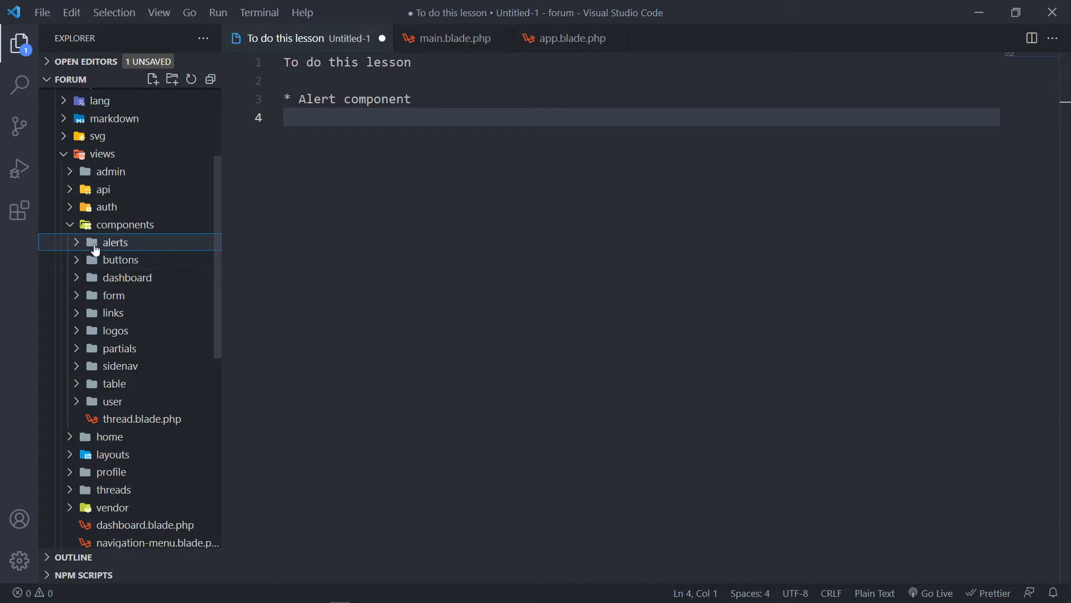
click(115, 242)
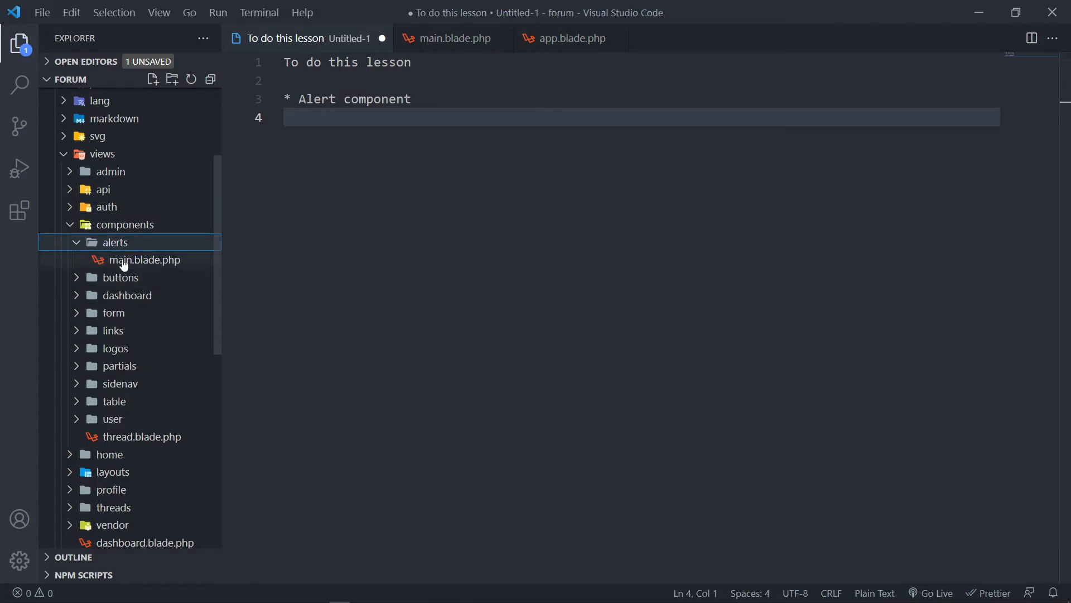
click(115, 241)
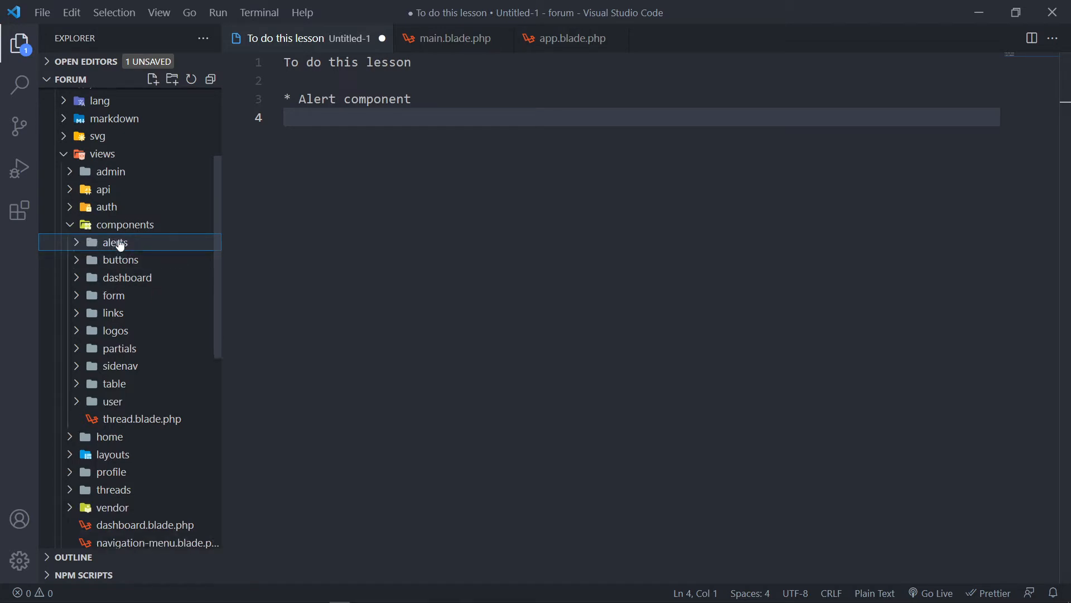
click(115, 242)
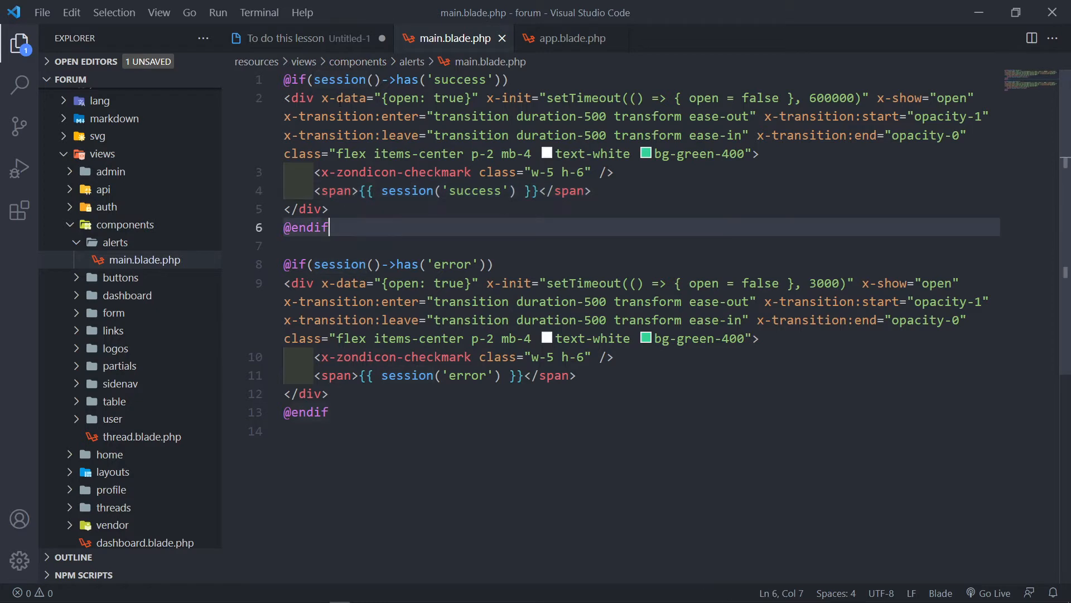
Step: Split the alert div's attributes, such as x-init, onto separate lines
key(Enter)
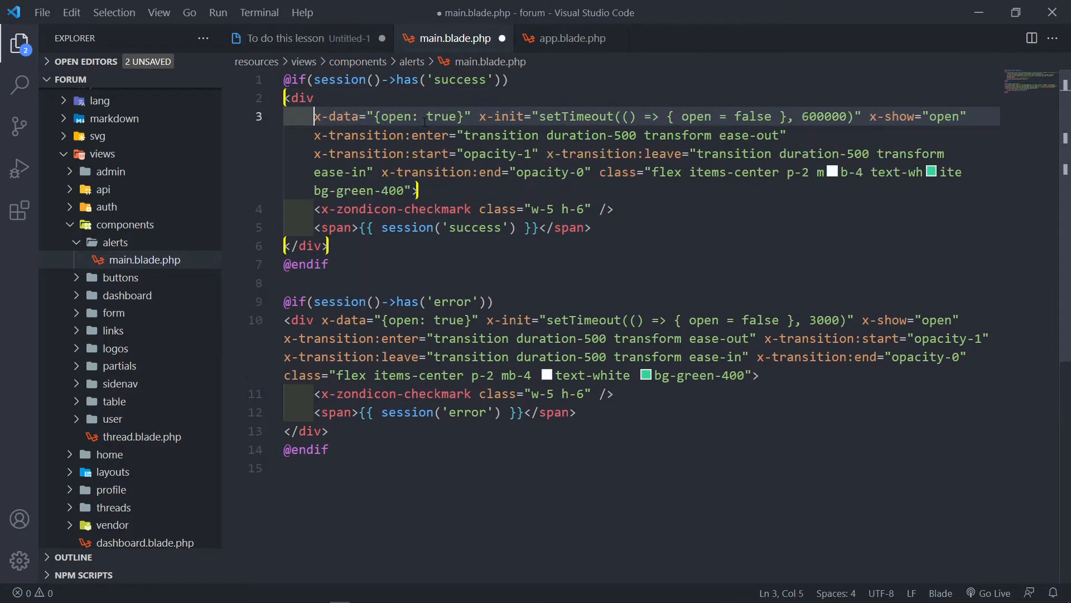
key(Enter)
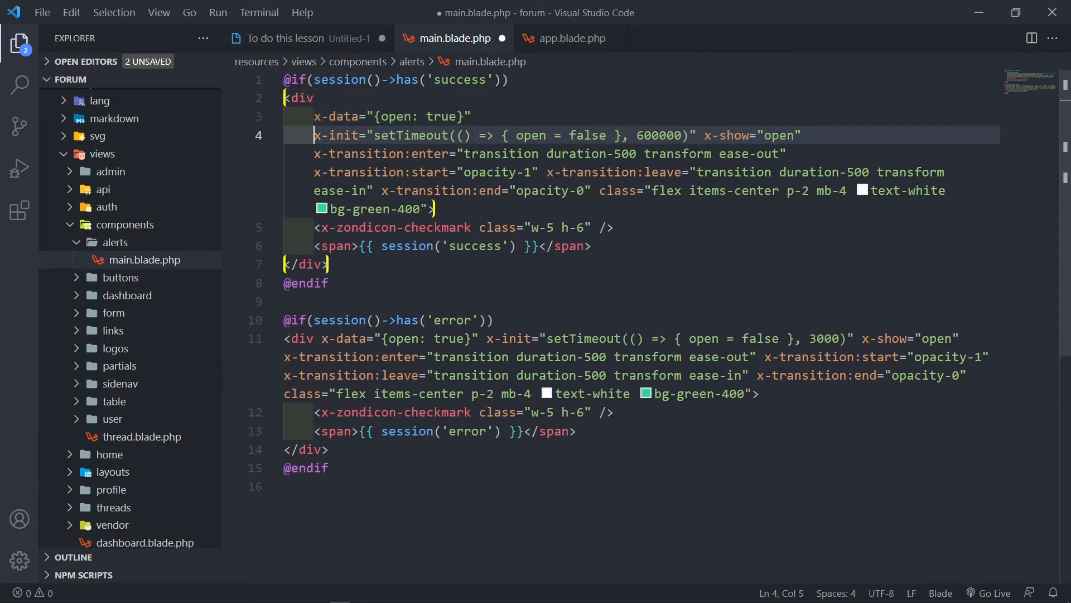
key(Enter)
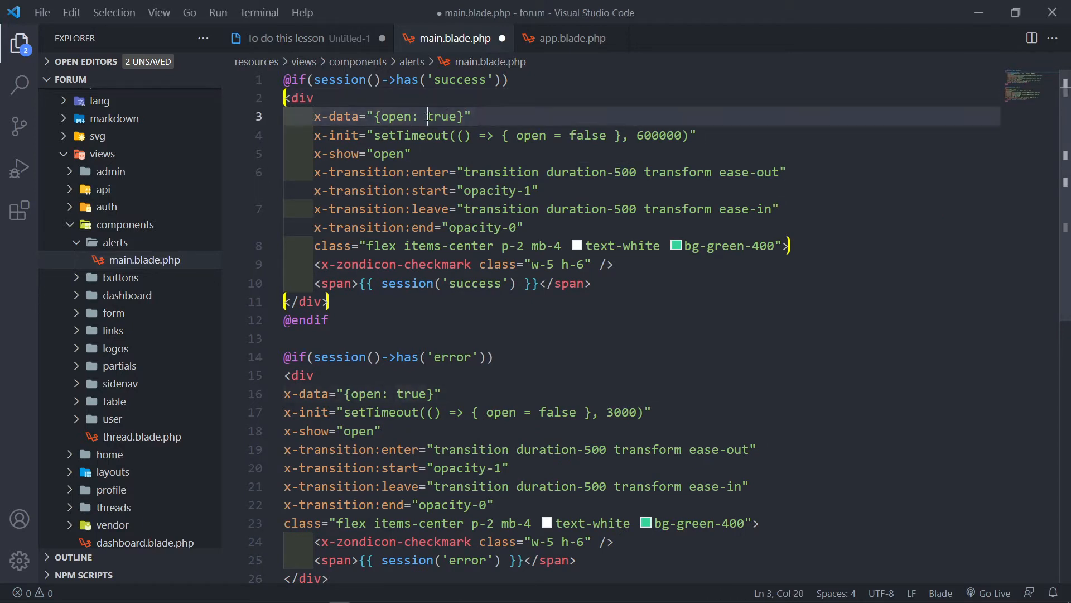
Step: Replace the success alert's 600000 setTimeout delay in x-init with 4000
double_click(443, 116)
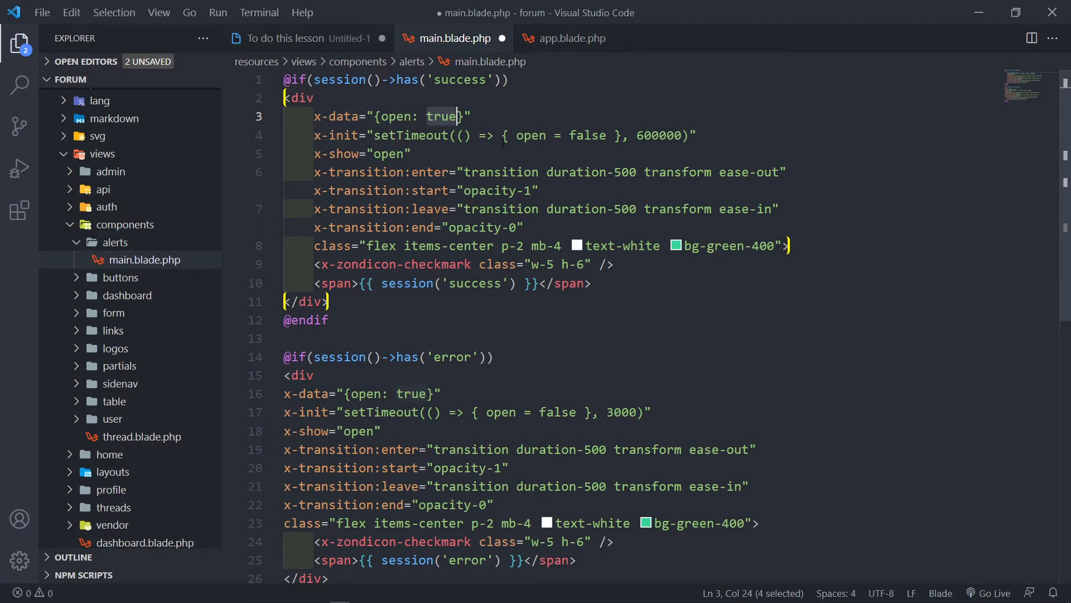
click(418, 153)
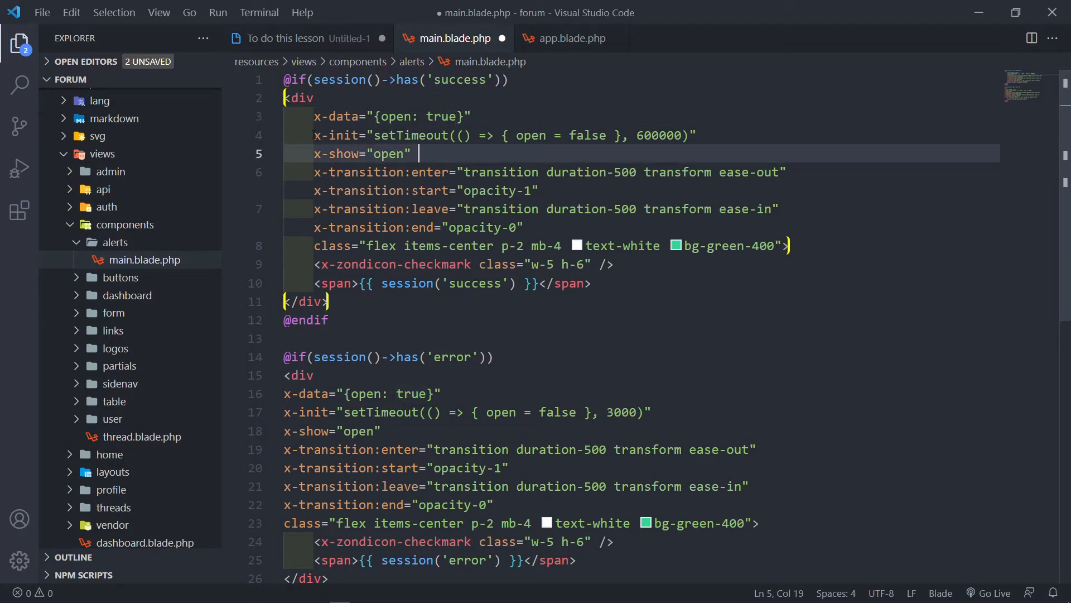
click(448, 134)
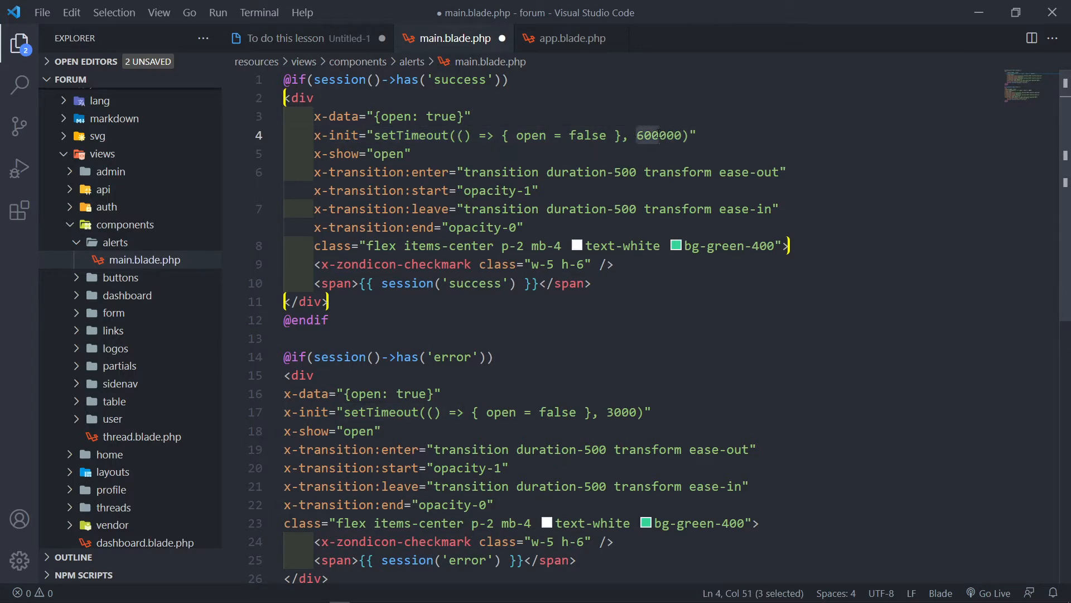
text(3000)
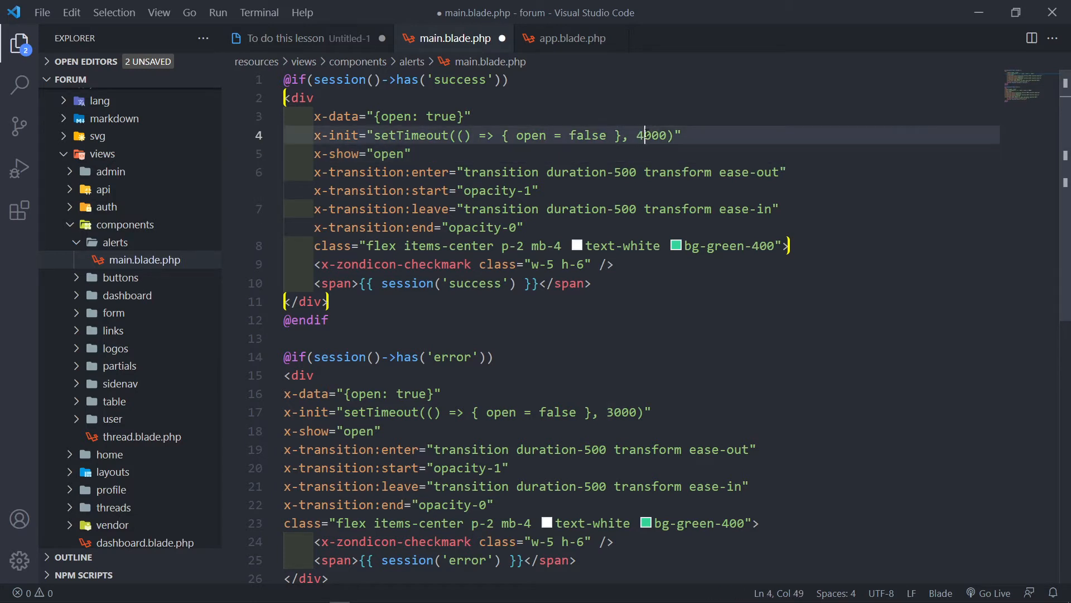
click(420, 153)
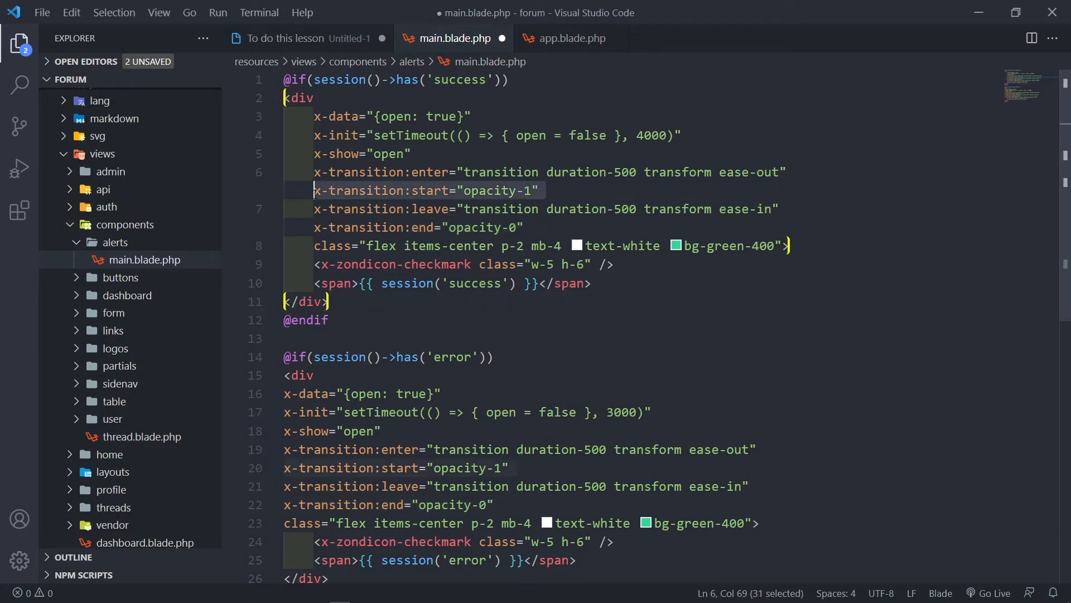
click(584, 172)
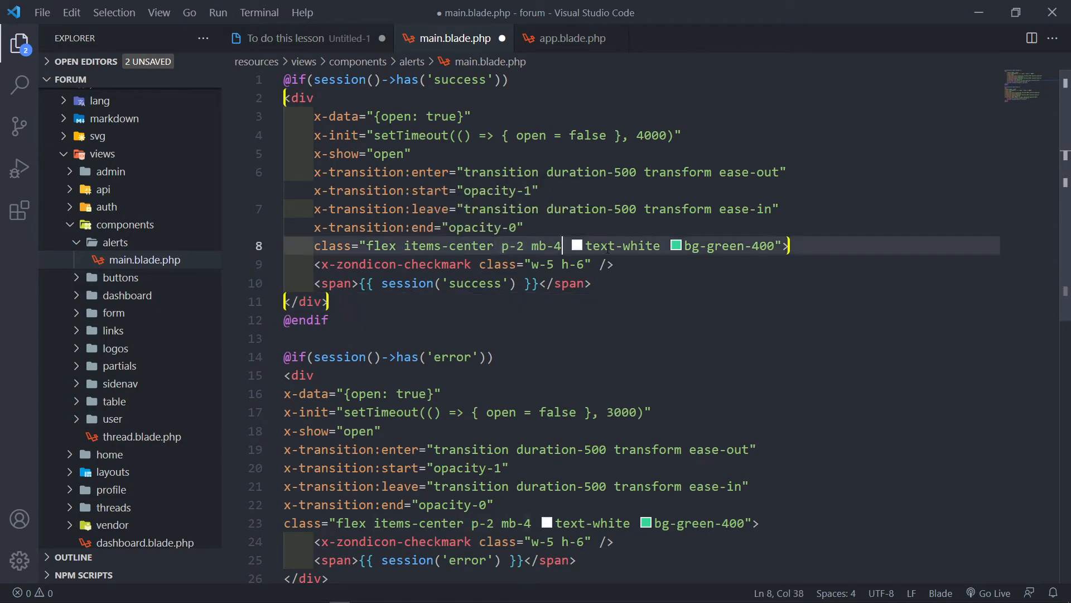
mouse_move(735, 245)
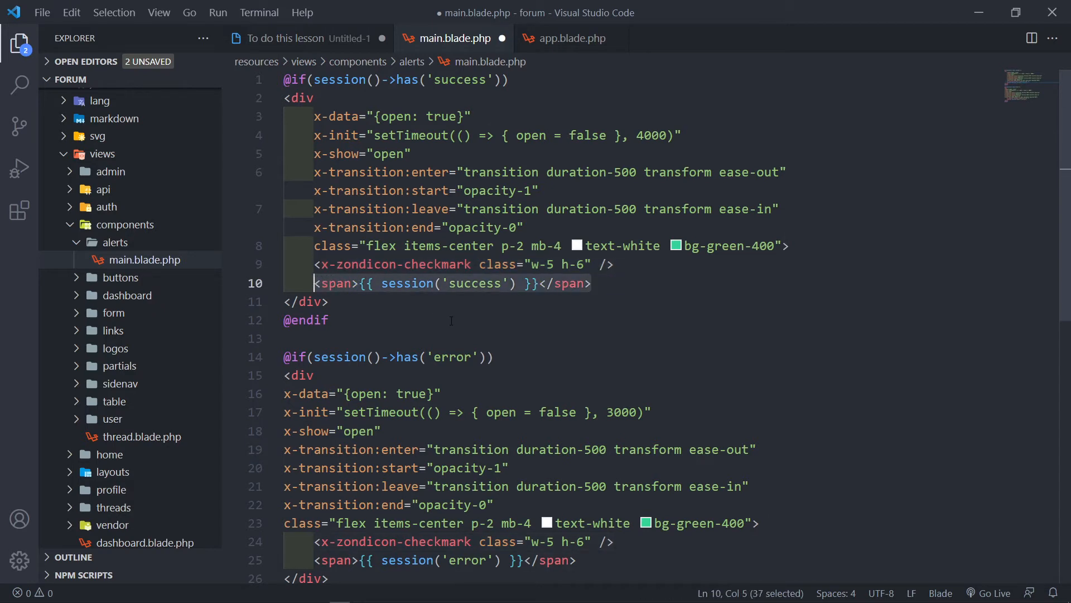
Step: Open TagController.php through a quick file search for 'Tag'
key(Ctrl+P)
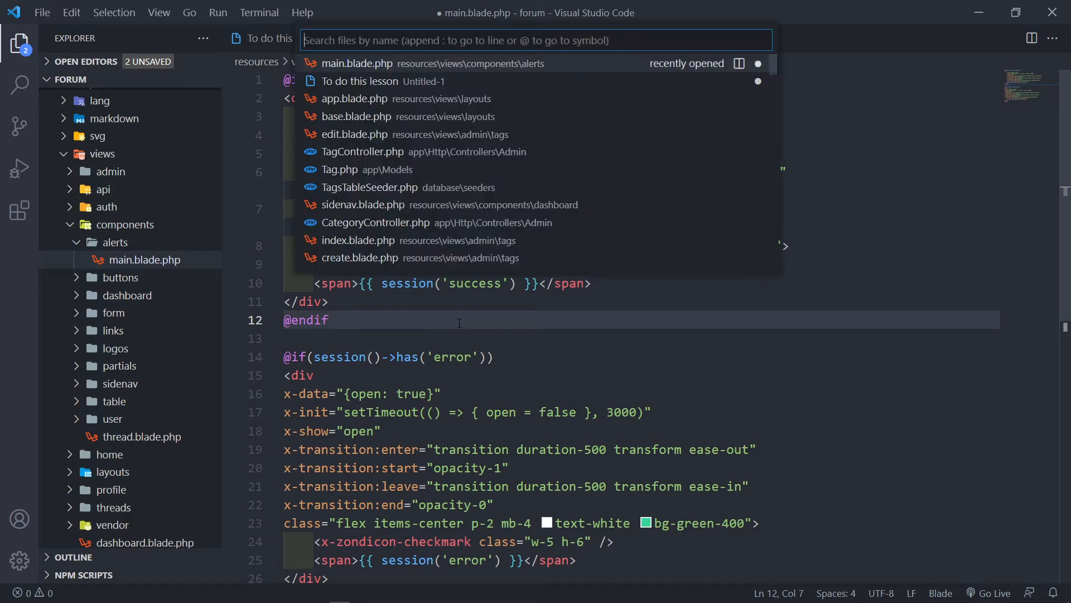
text(Tag)
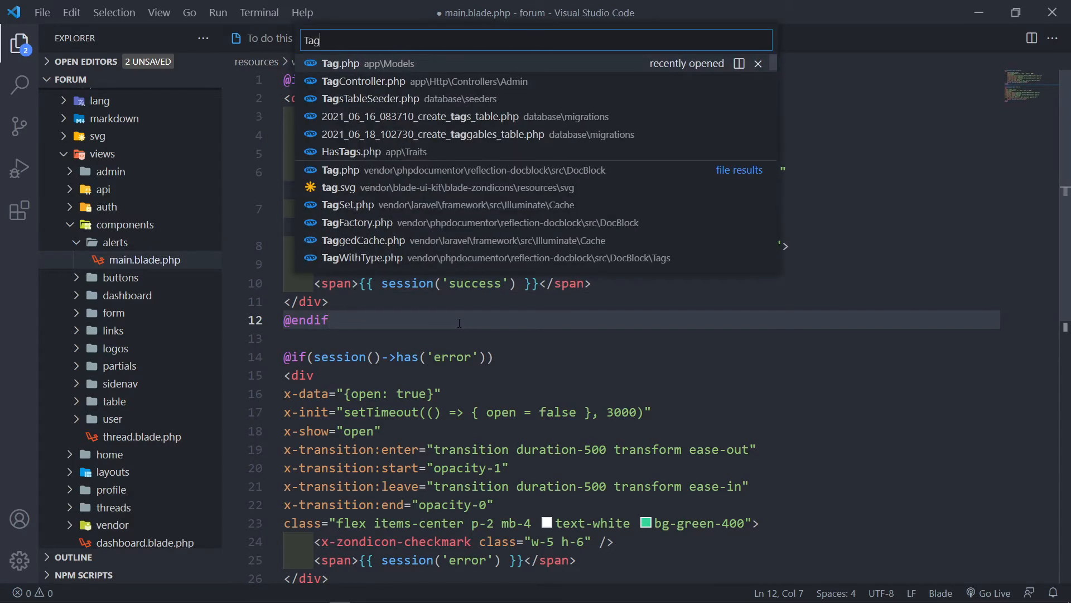
click(368, 80)
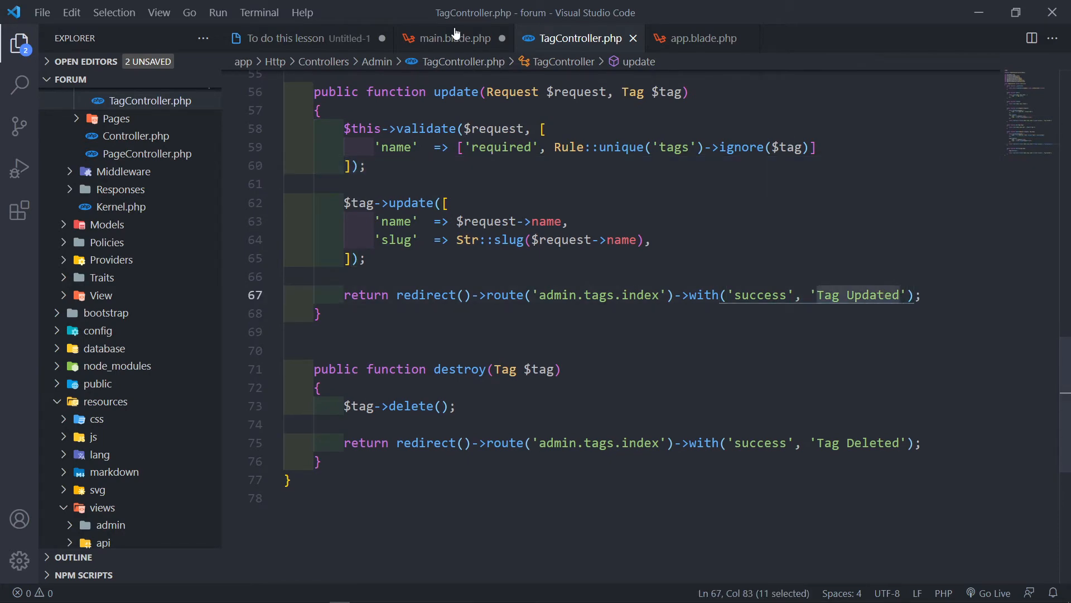
Step: Compare the store redirect's 'success' flash key with the main.blade.php alert component
click(452, 38)
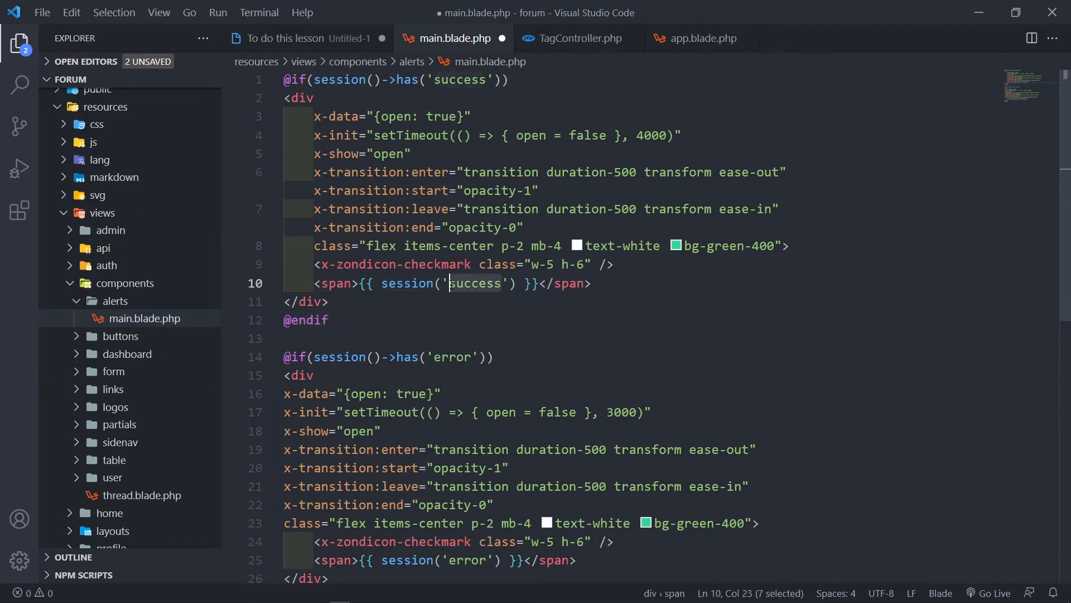
click(577, 39)
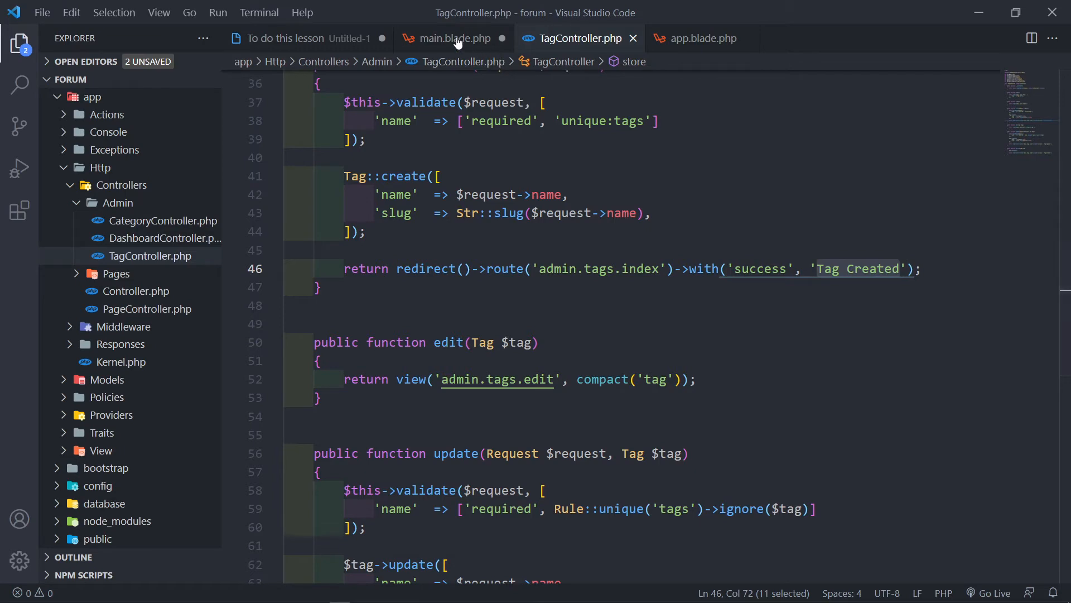
click(451, 38)
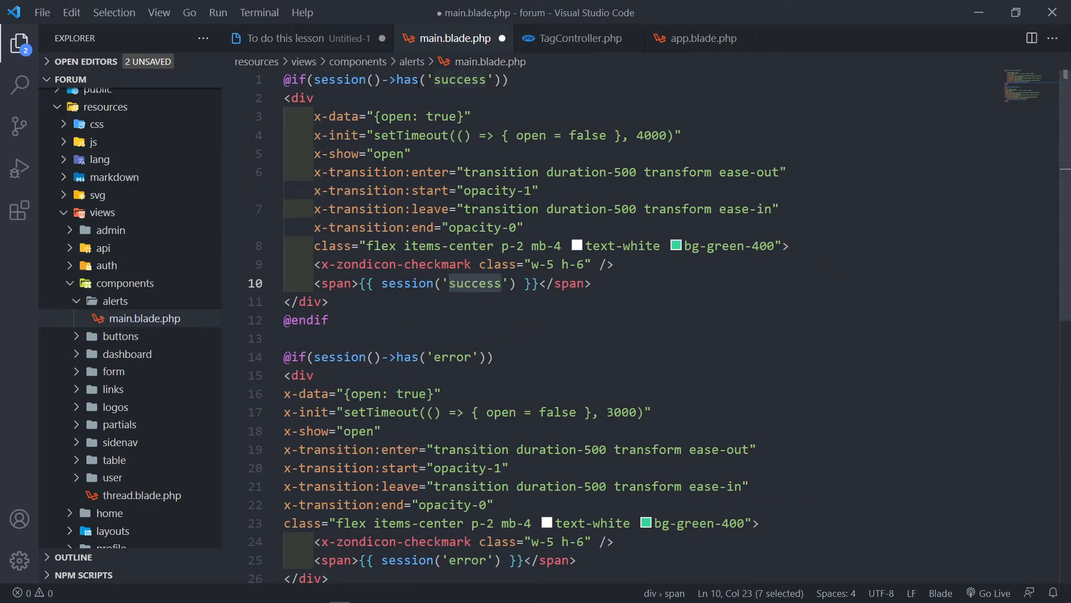
click(575, 39)
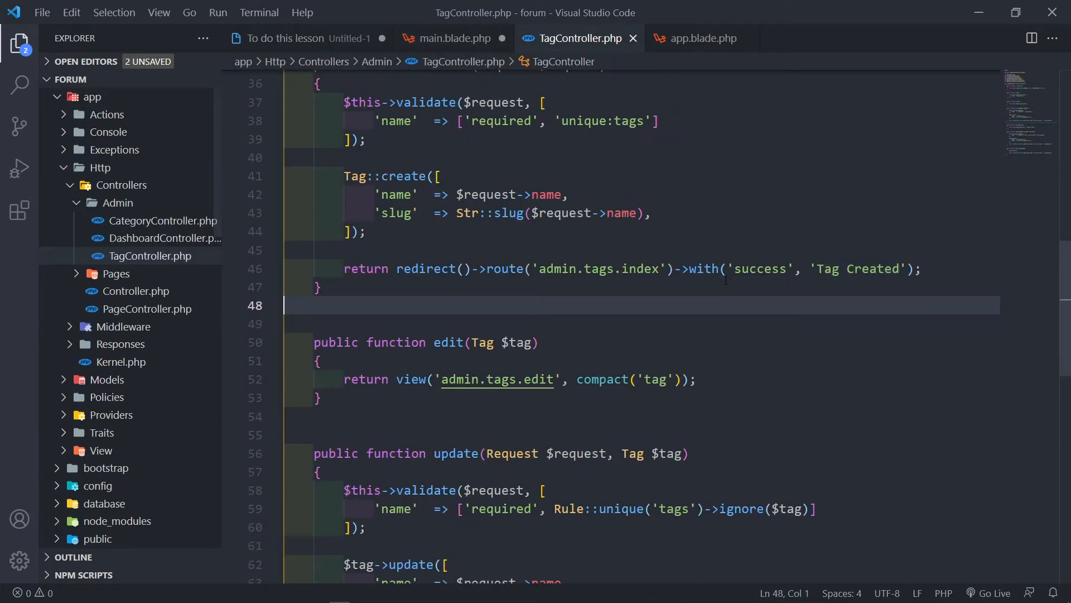
double_click(758, 268)
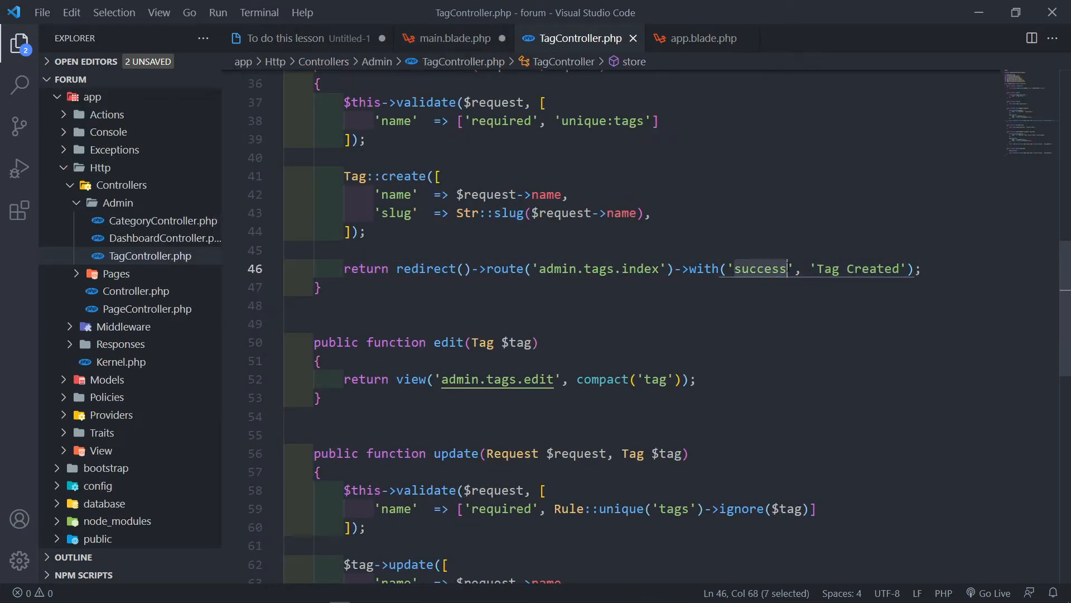
click(451, 38)
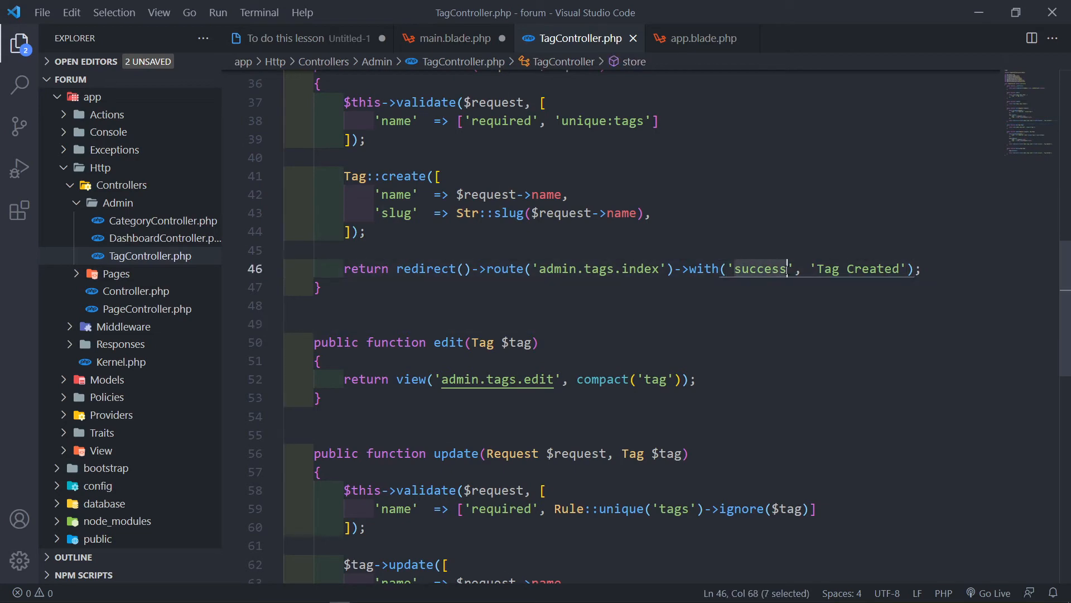
click(452, 39)
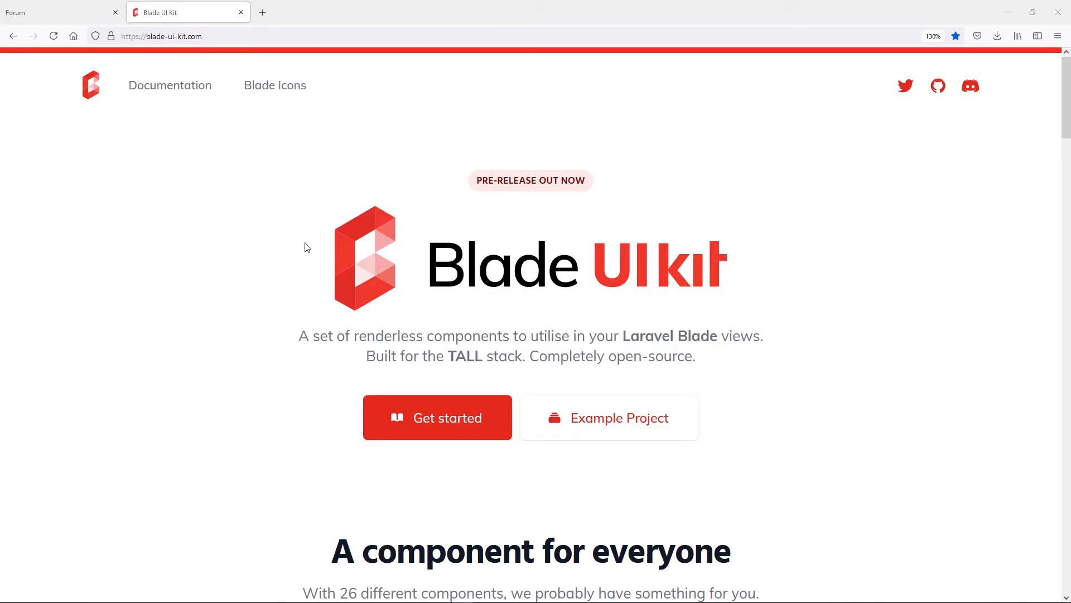
mouse_move(271, 105)
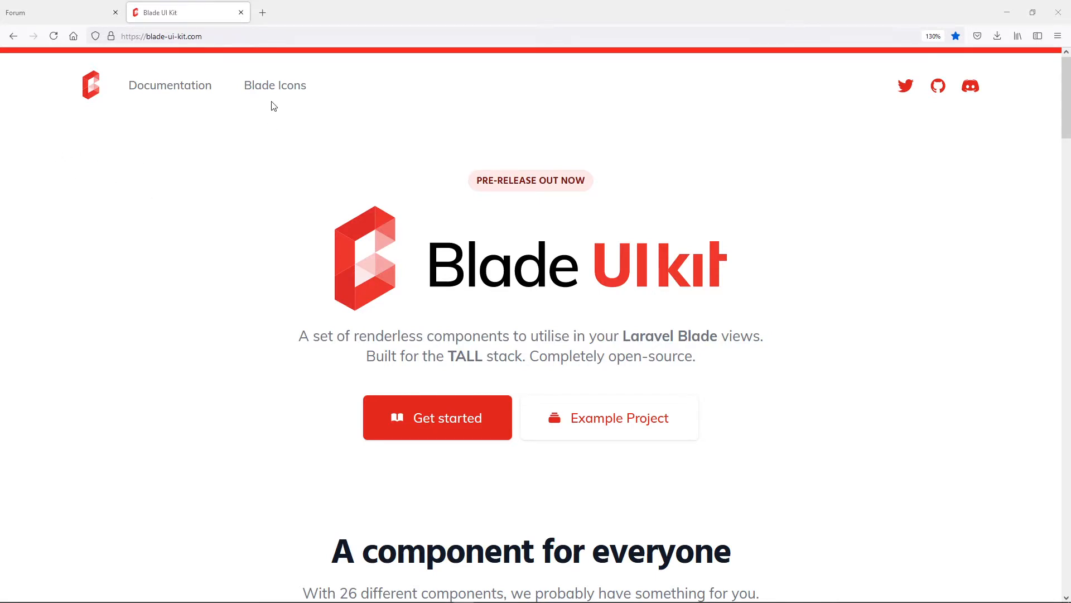
Step: Filter Blade Icons to Zondicons, search 'che', view the checkmark outline icon, then start a new query
click(274, 85)
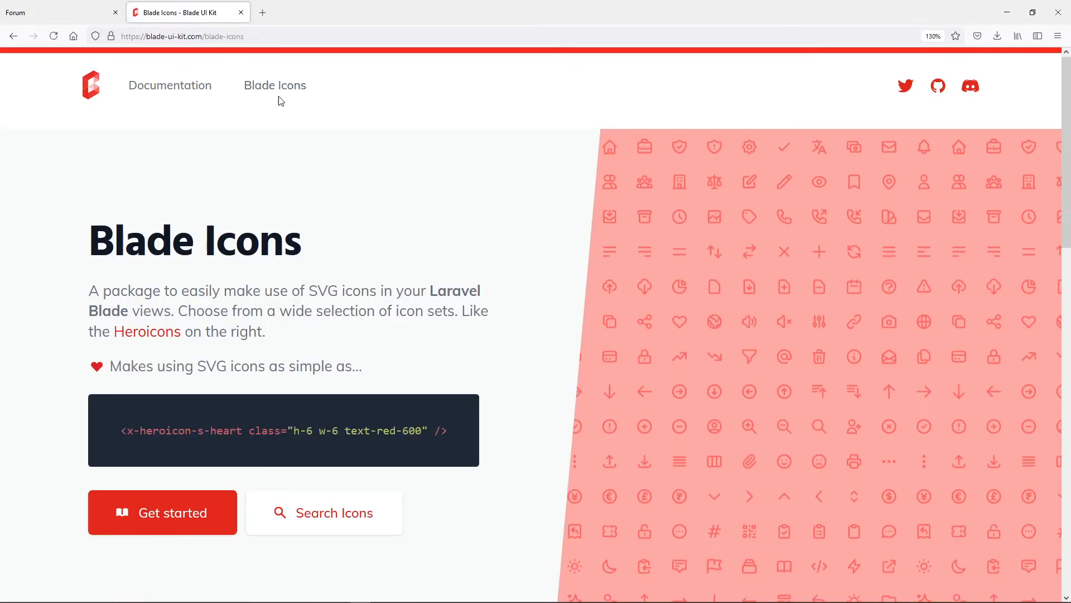
click(324, 512)
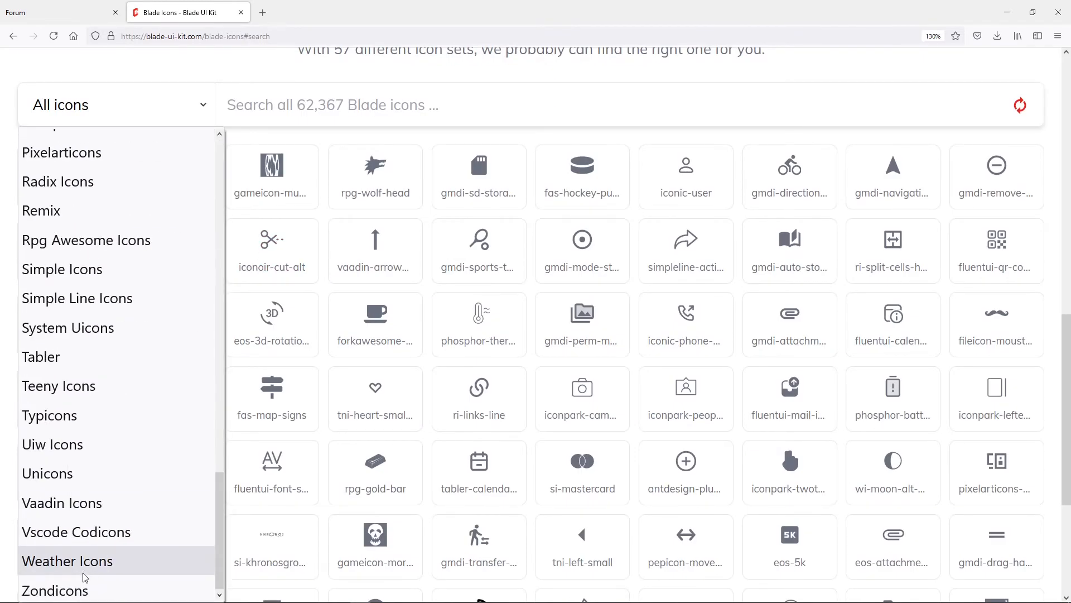
click(54, 589)
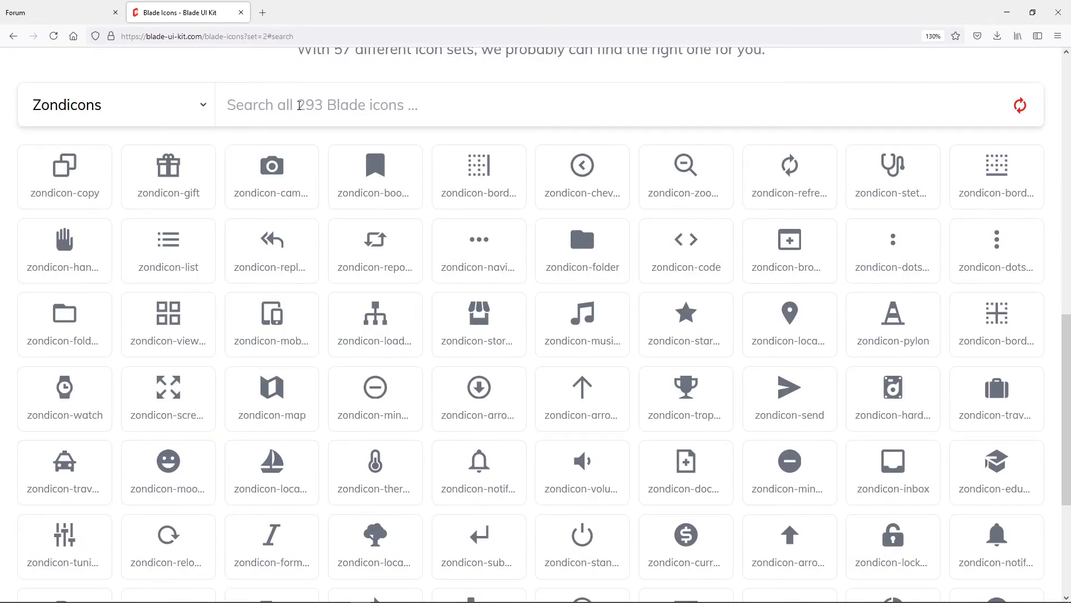
text(chec)
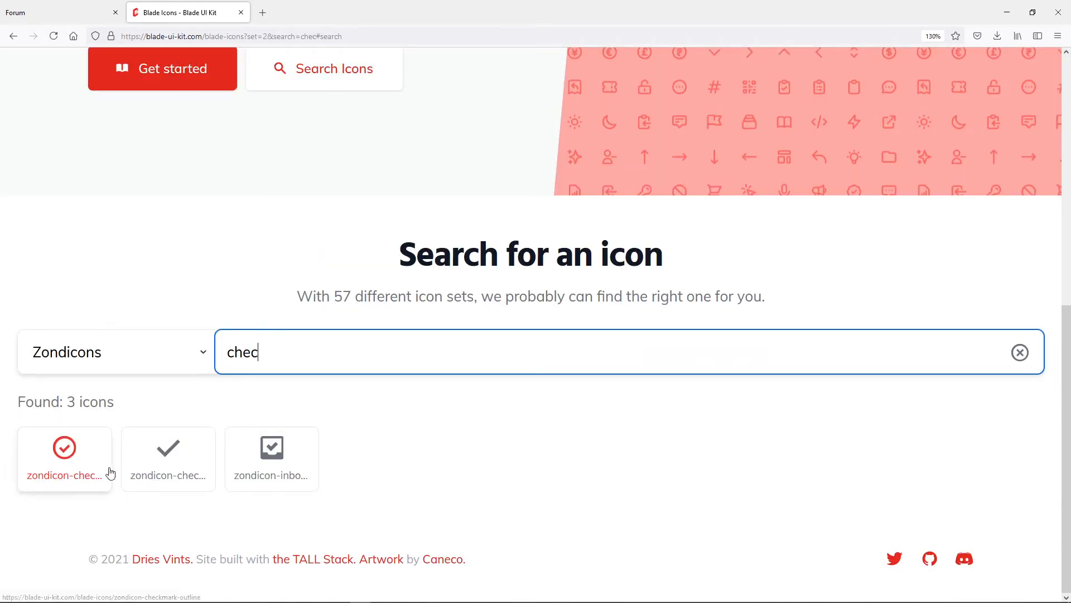
click(64, 447)
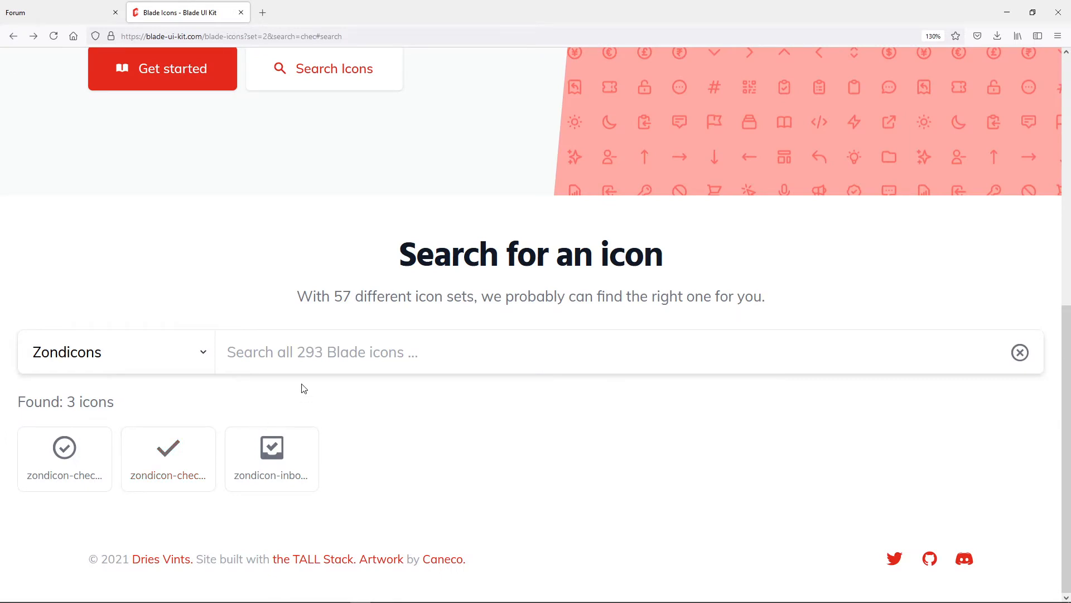
text(x)
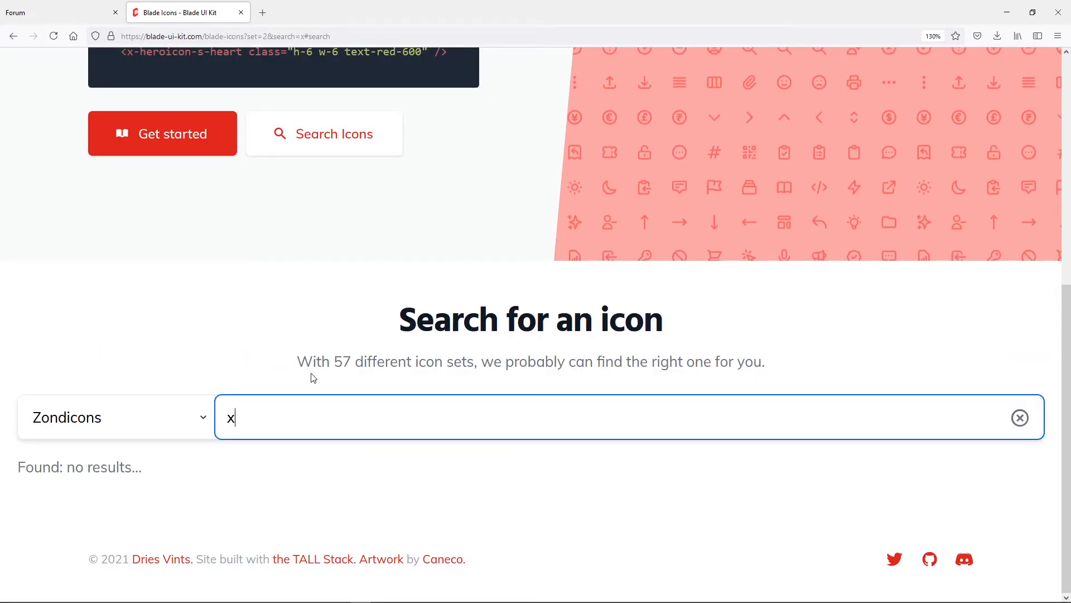
Step: Clear the Zondicons search, view the close icon, and search 'war'
click(1020, 417)
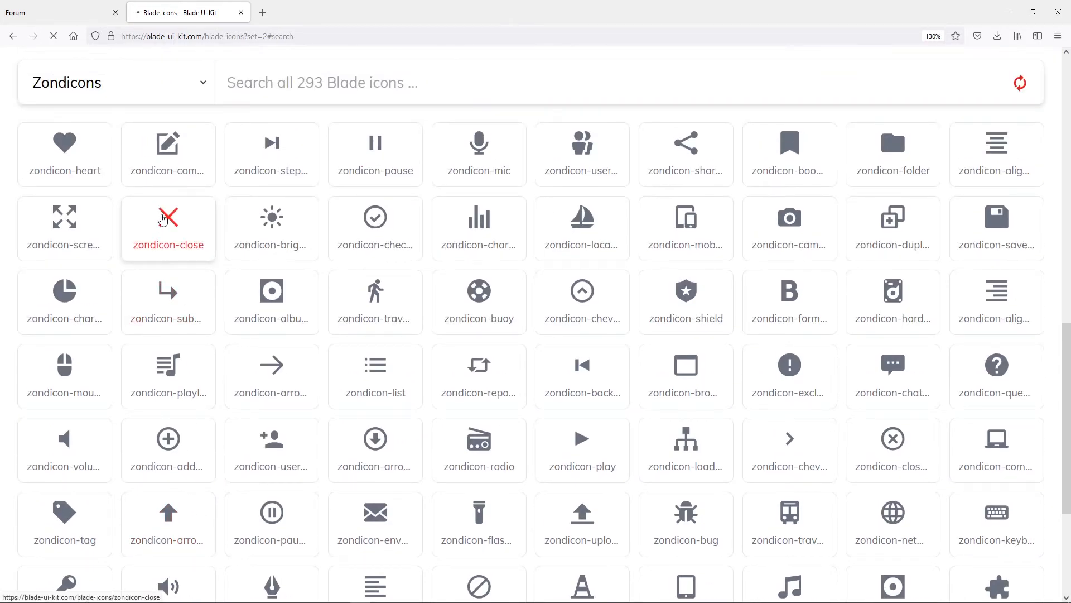
click(167, 228)
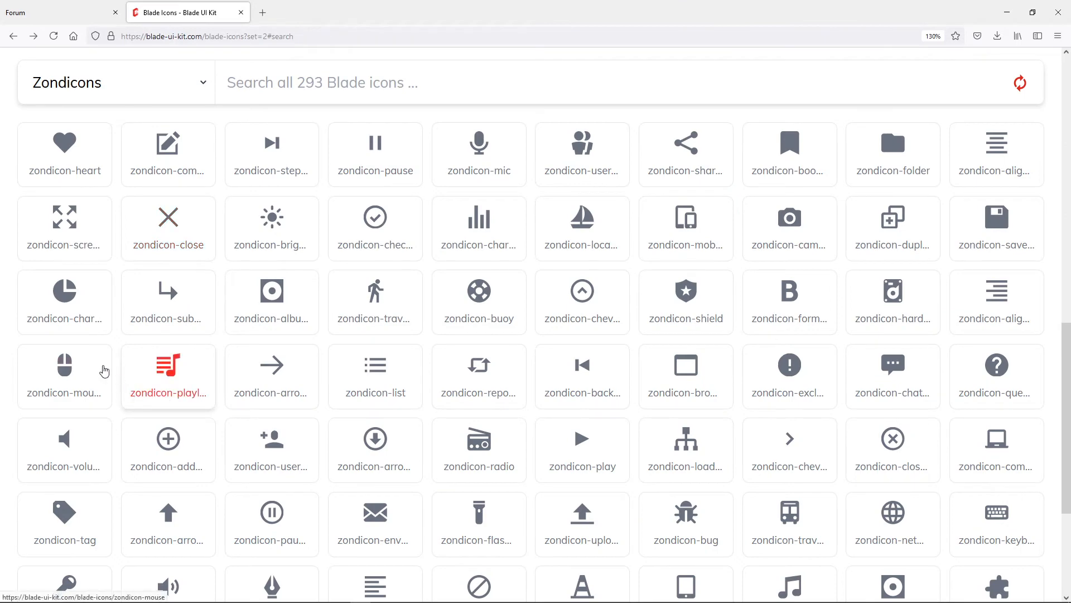
scroll(down, 3)
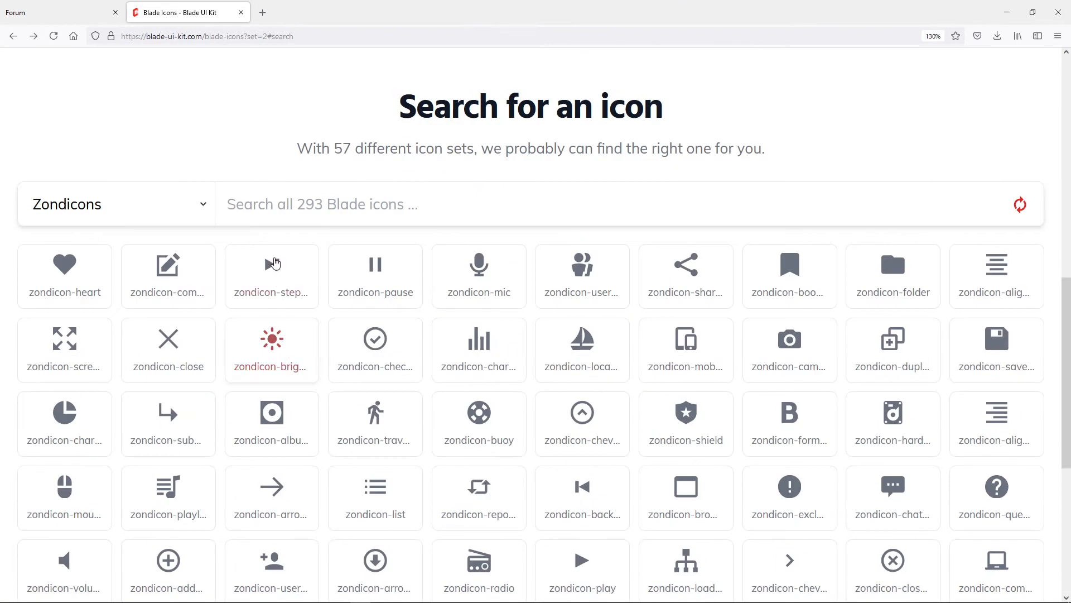
text(war)
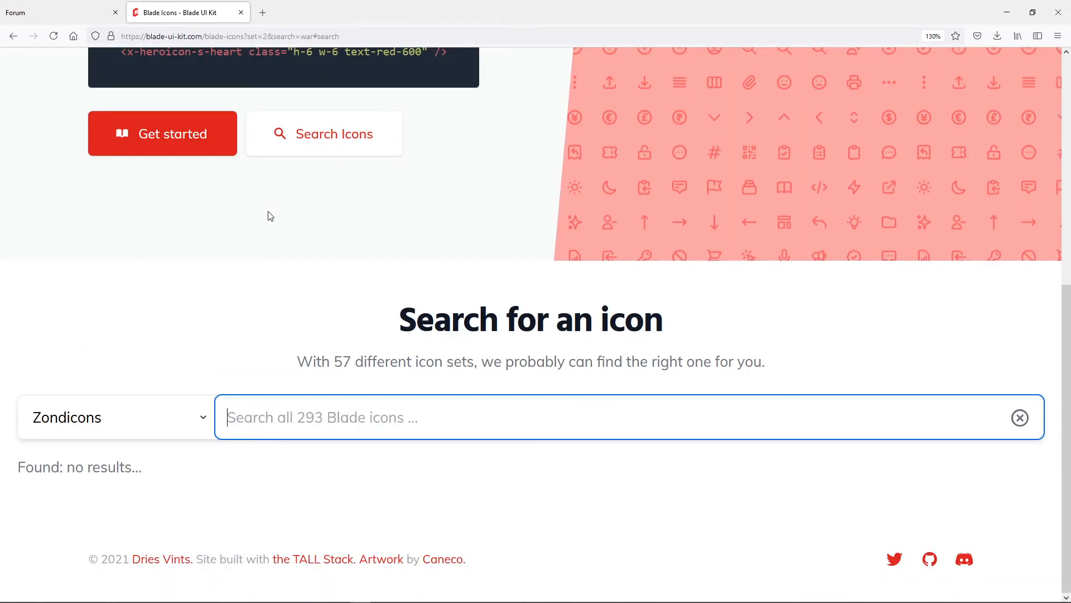
Step: Search Zondicons for 'exc' and open the exclamation-outline icon's details
click(1020, 417)
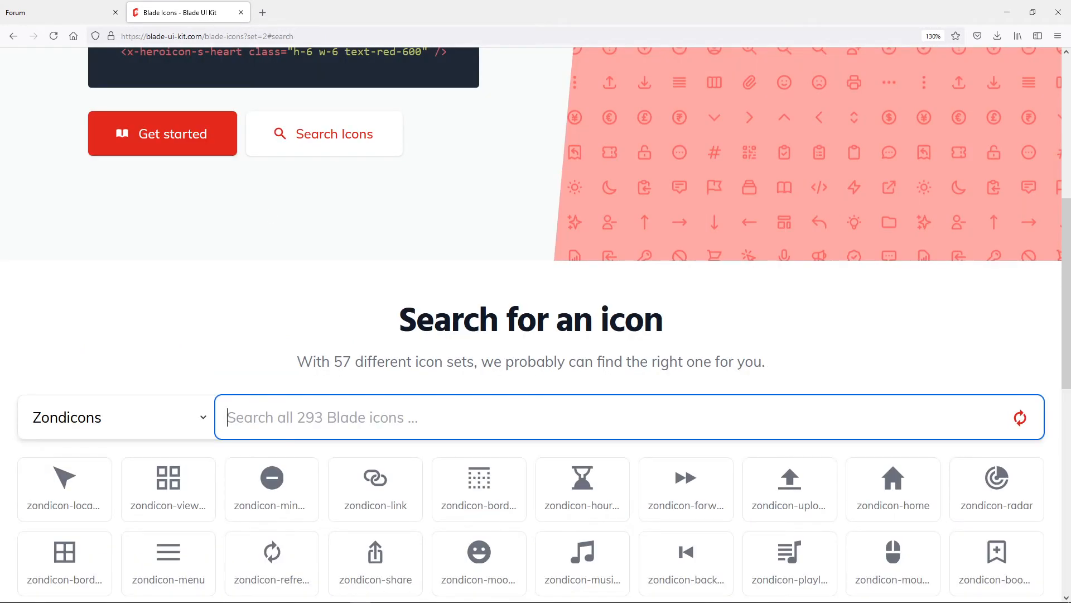
scroll(down, 3)
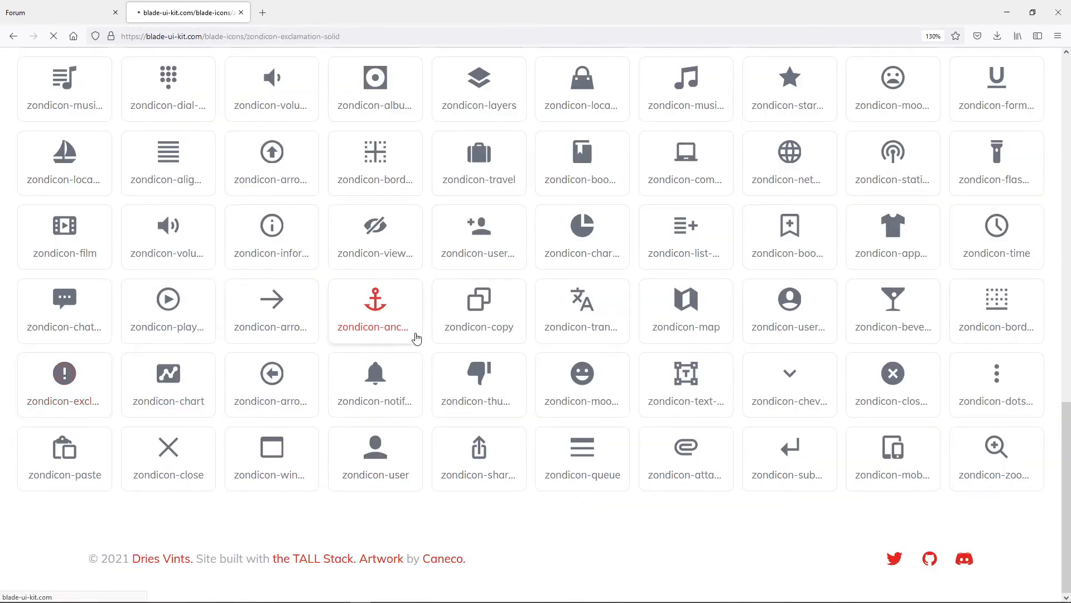
click(65, 384)
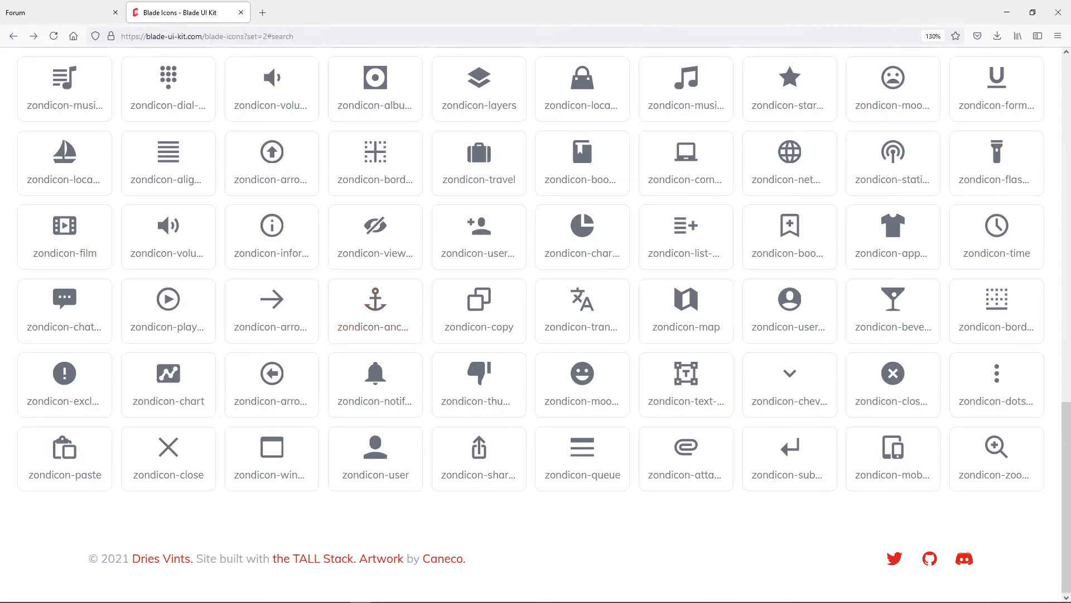
text(exc)
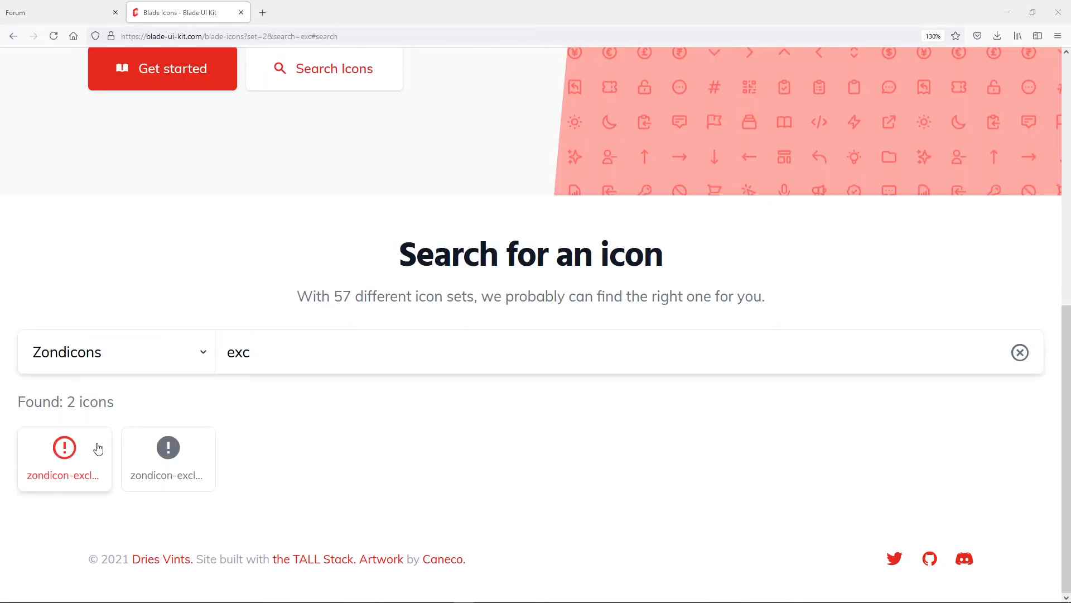
click(65, 447)
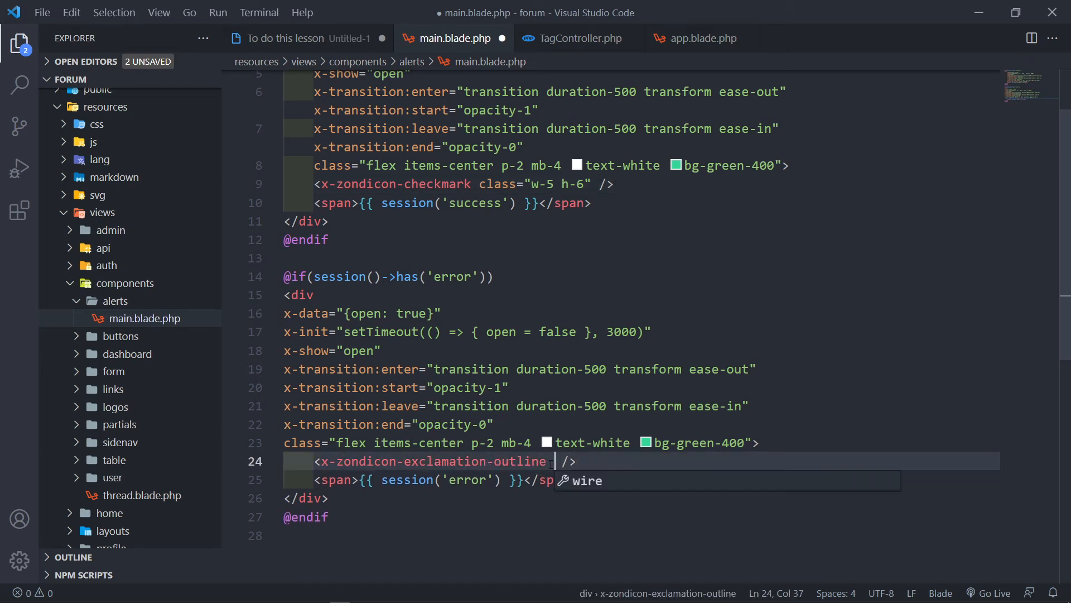
Step: Add <x-zondicon-exclamation-outline class="w-5 h-6" /> above the error span on line 24
text(class="w)
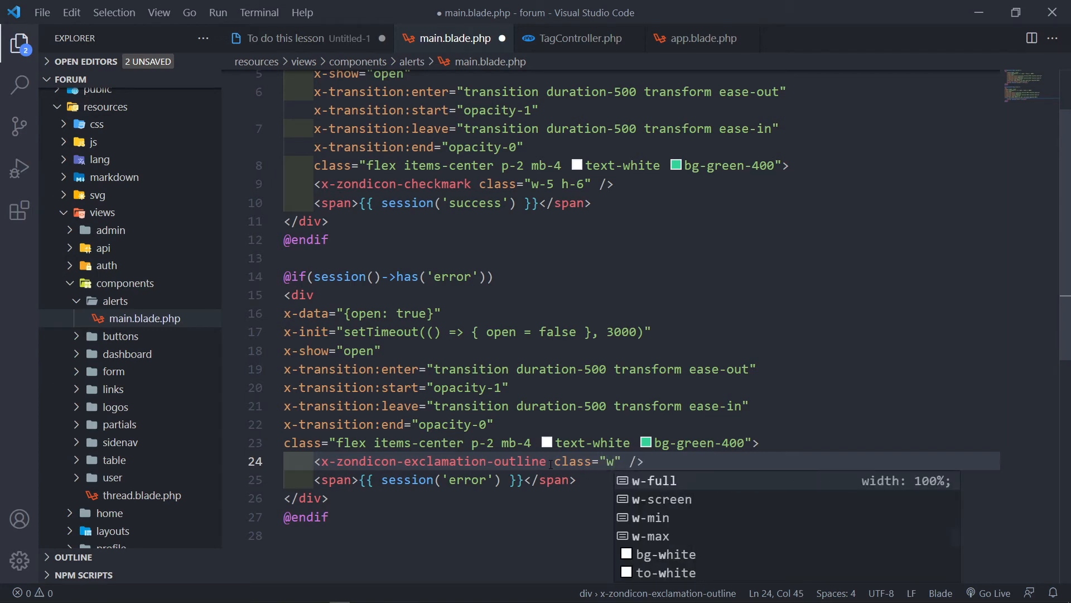
text(-5 h-6)
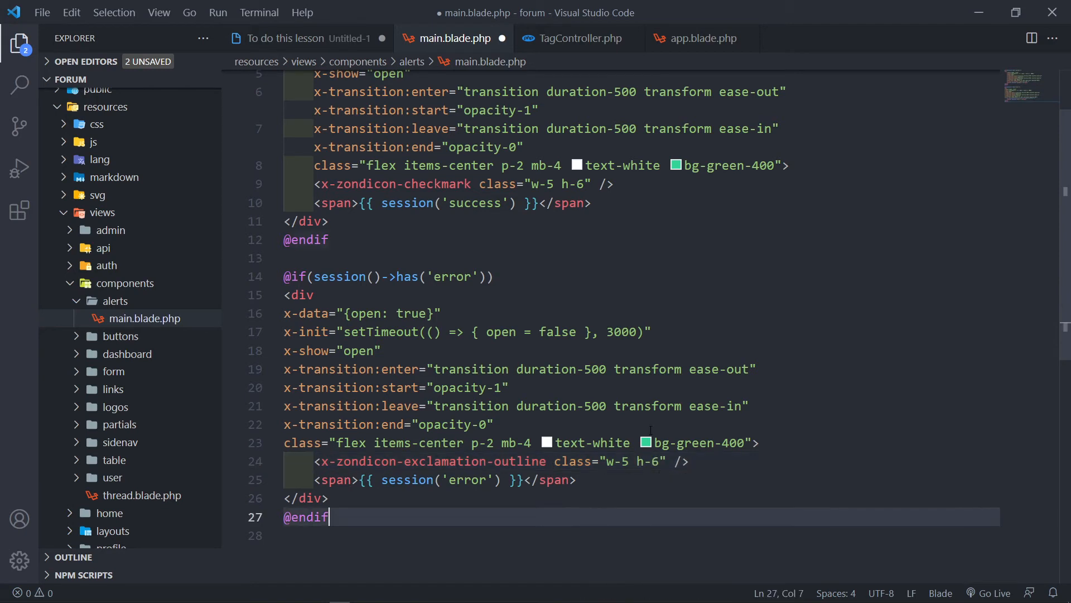
double_click(690, 442)
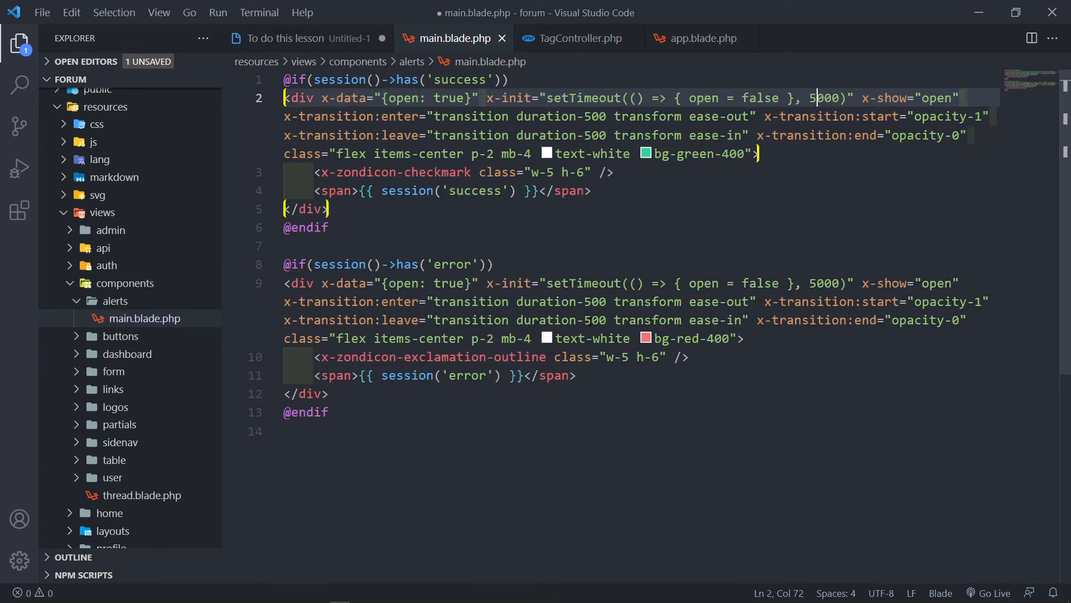
Step: Save main.blade.php with the red error alert and 5000 ms timeouts
key(ctrl+s)
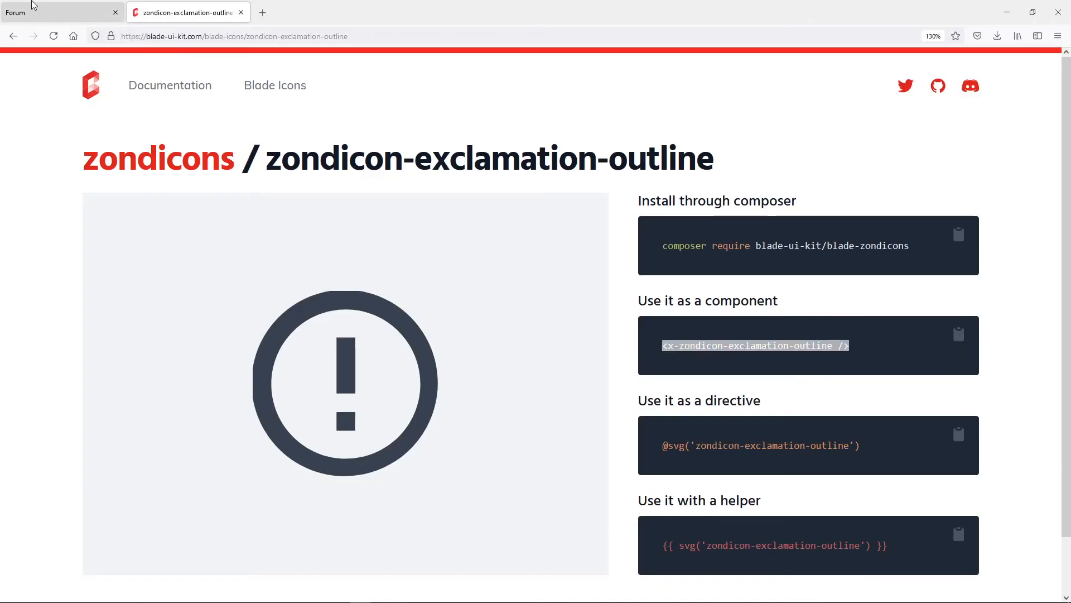
Step: Return to the Forum tab to see the green checkmark alert on the profile page
click(61, 12)
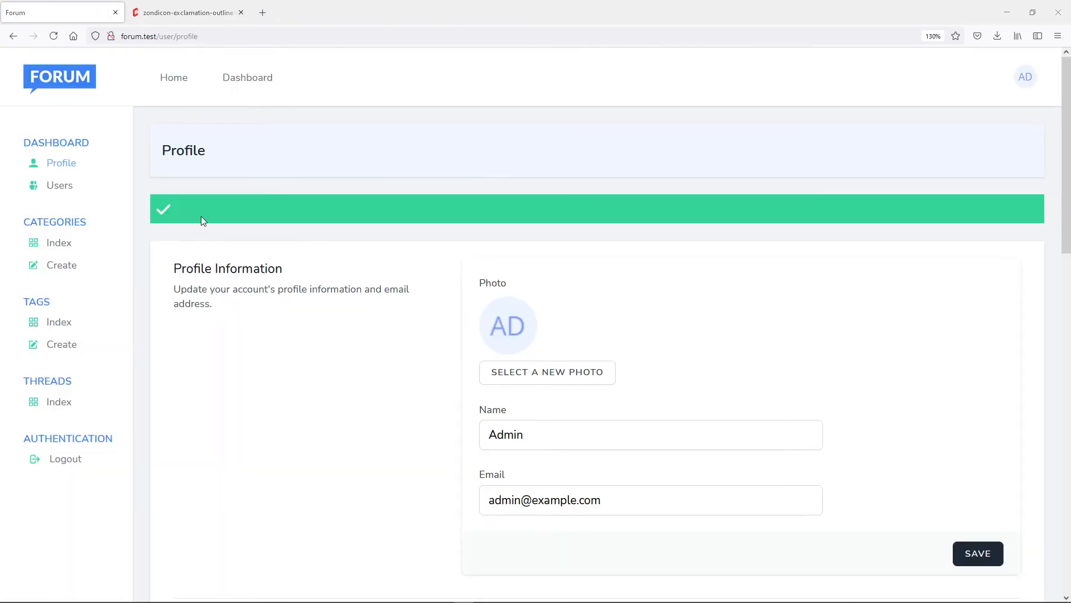
mouse_move(137, 207)
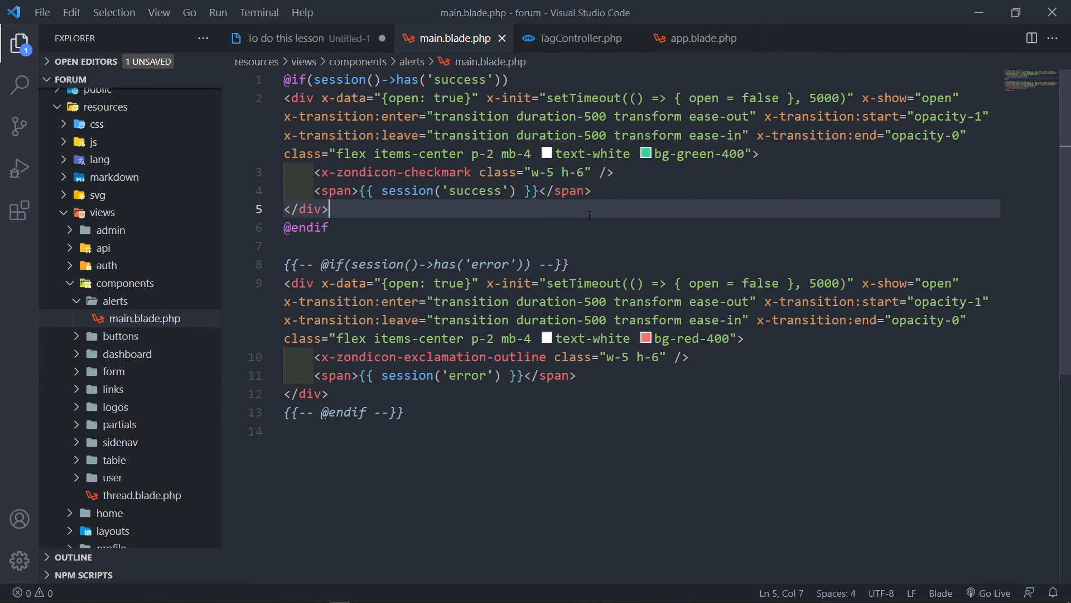
click(466, 264)
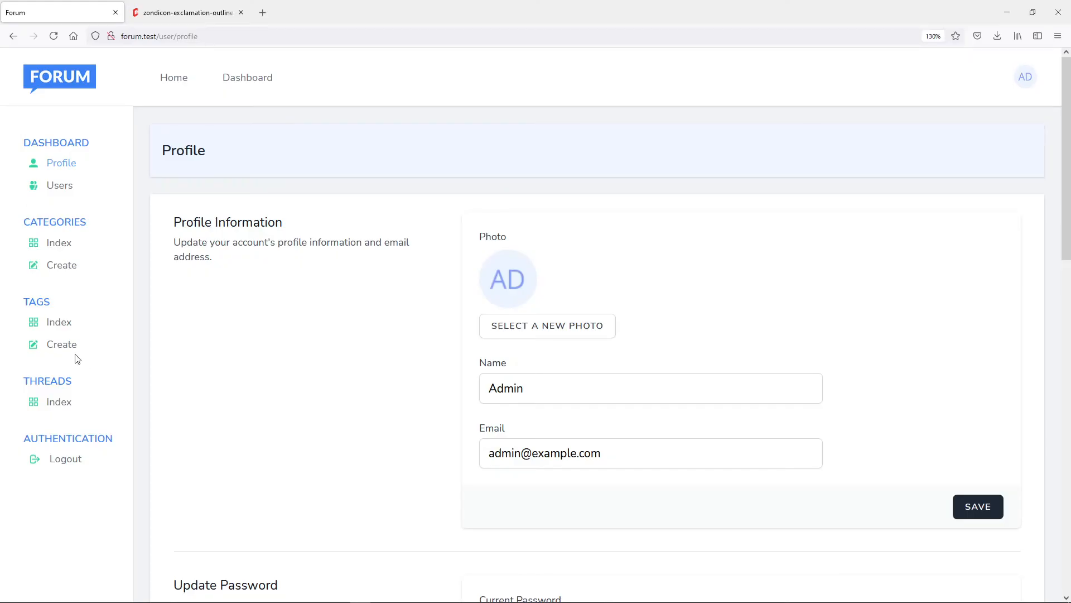
Step: Create a tag named 'New Test' in Forum, then delete it with the trash icon
click(61, 344)
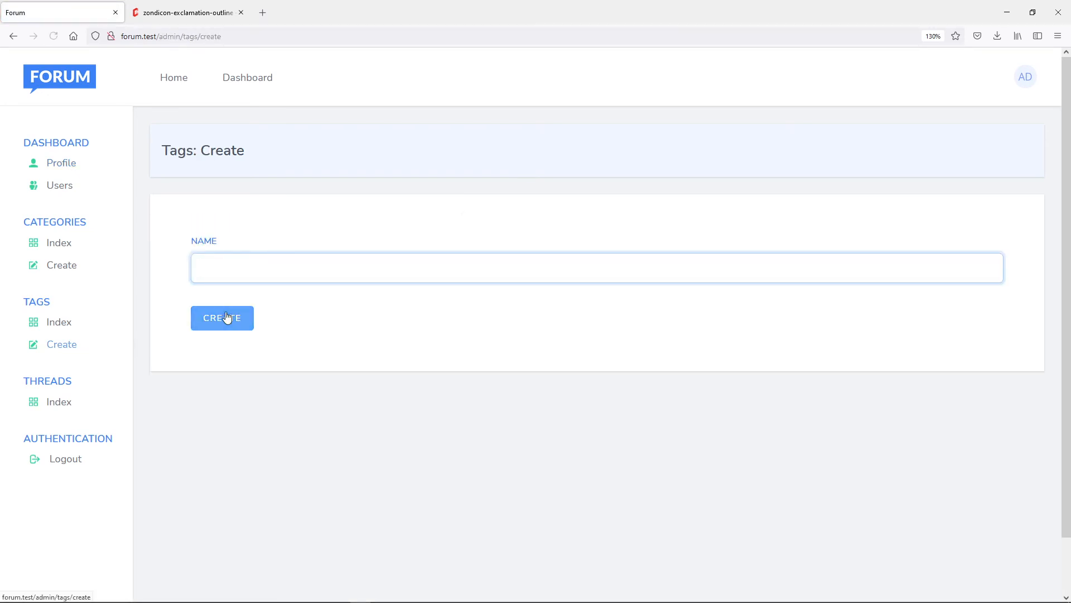
text(New Tes)
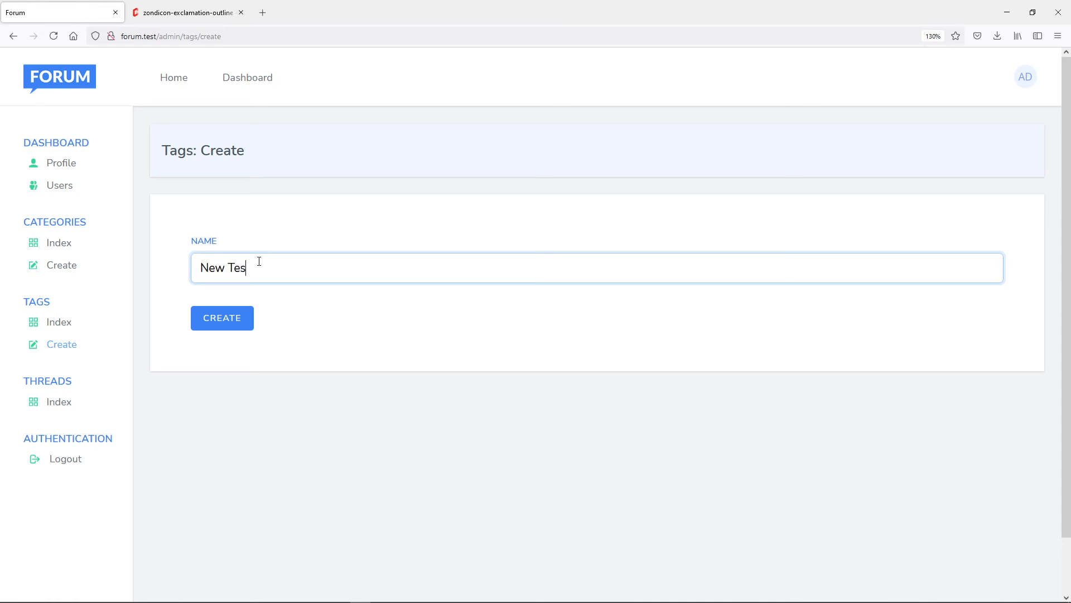
click(222, 318)
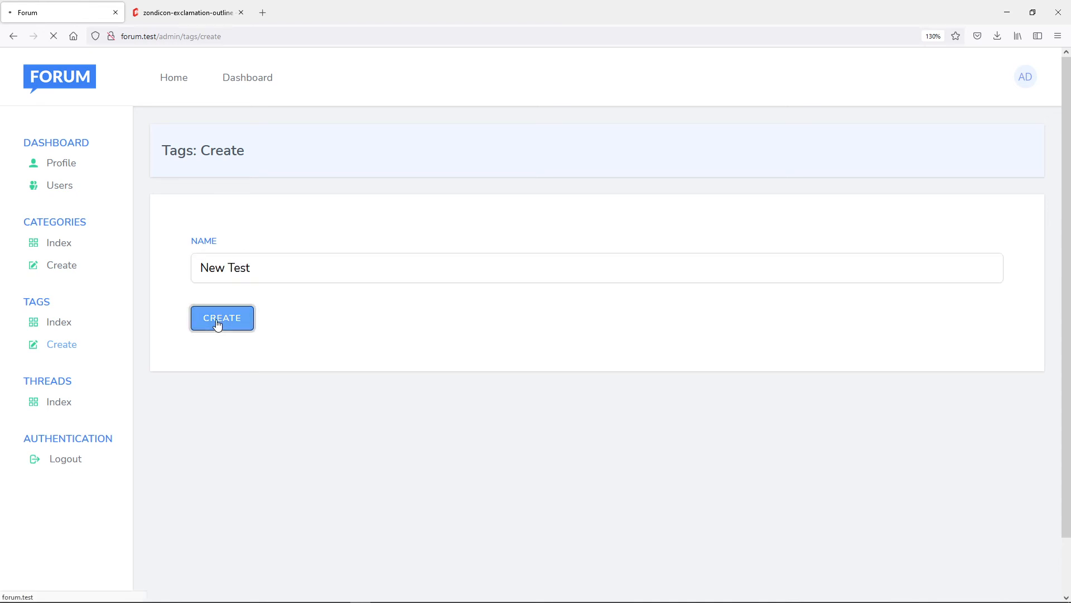
click(222, 318)
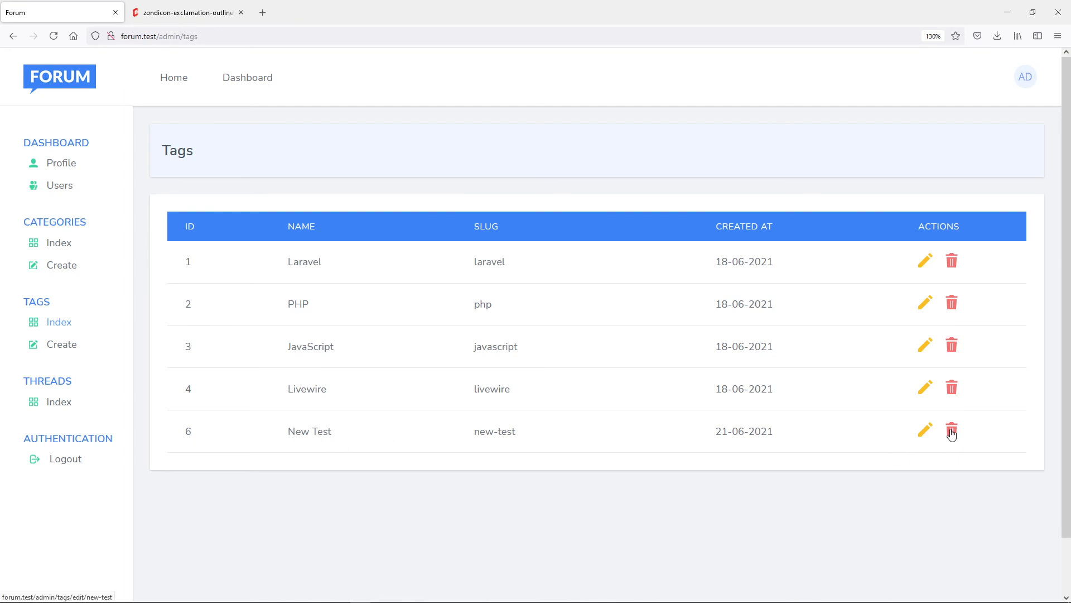
click(951, 431)
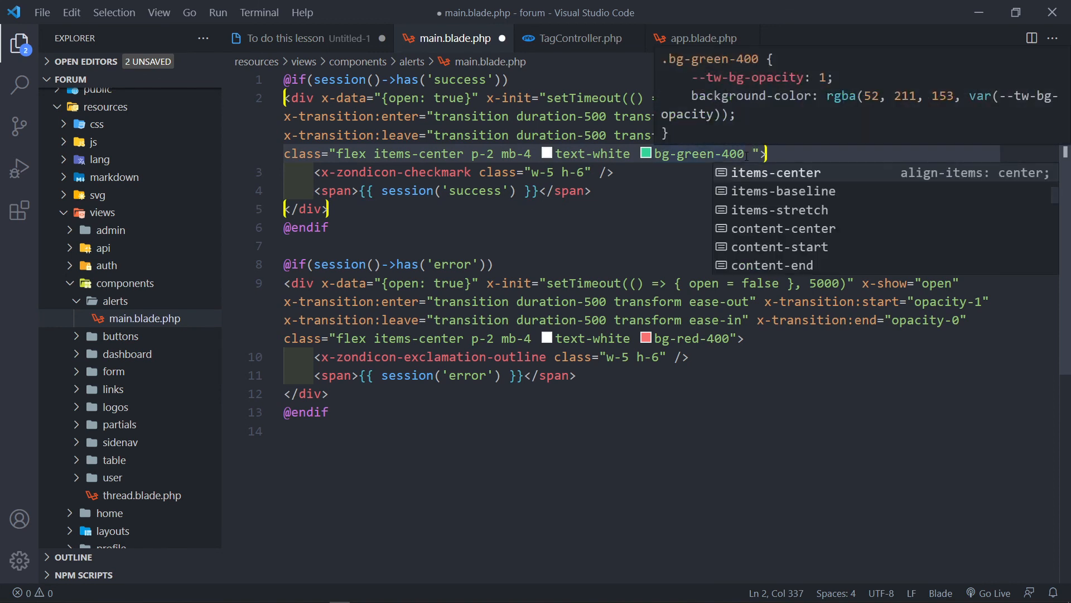
Step: Type 'space-x-' into the success alert div's class attribute
text(space-x-)
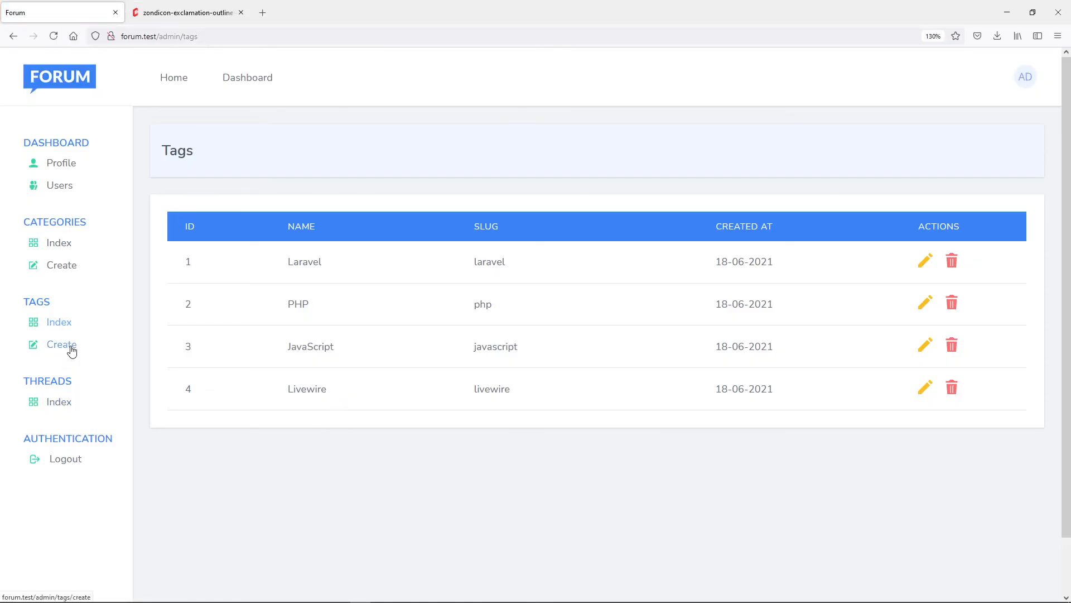
Step: Submit a new 'New Test' tag from the Tags create form
click(61, 344)
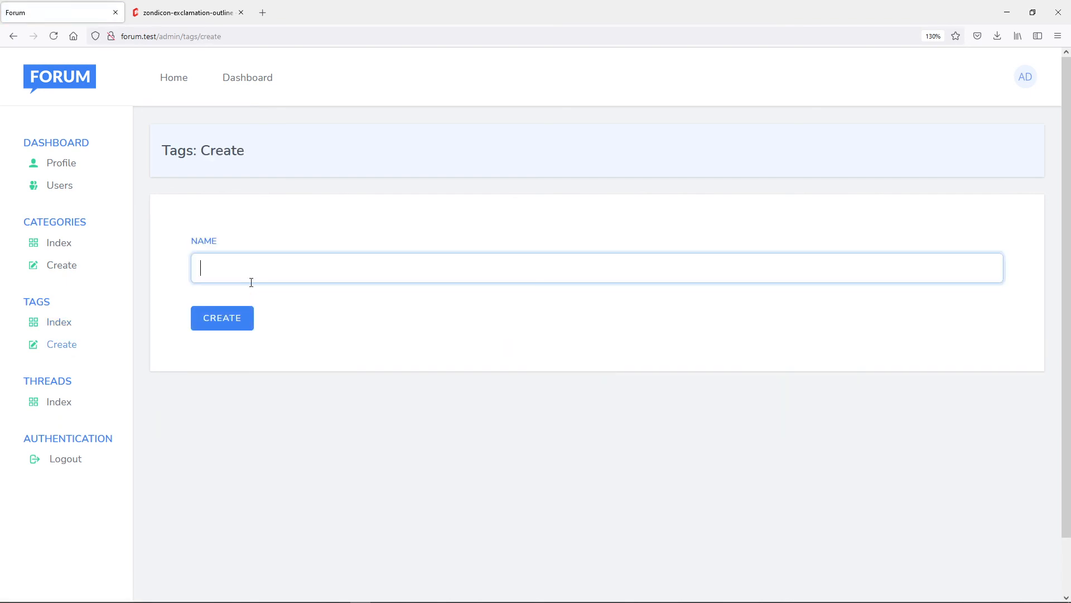
text(New Test)
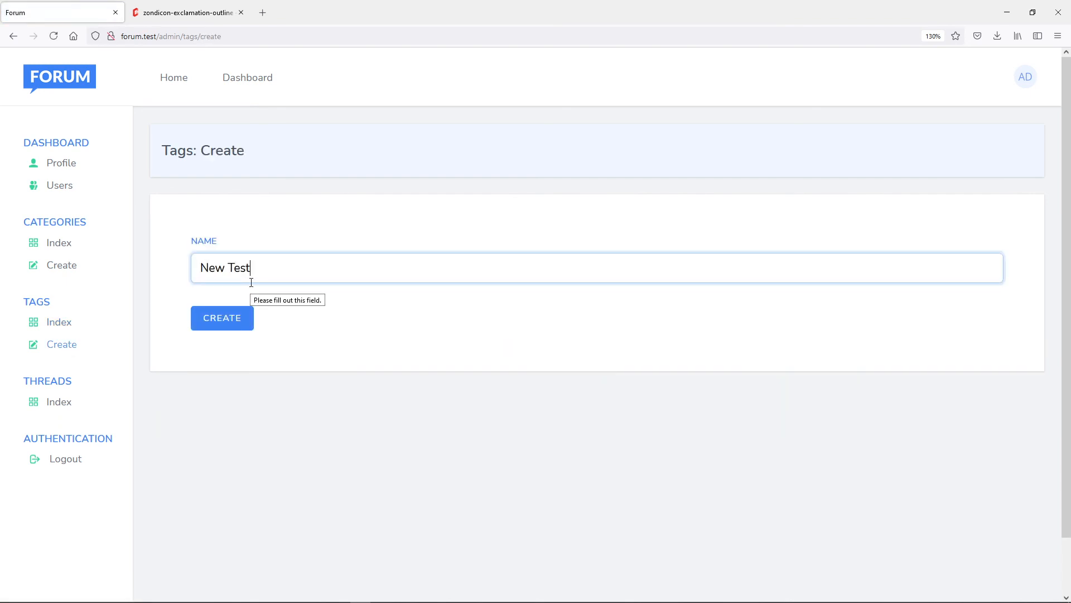
click(222, 317)
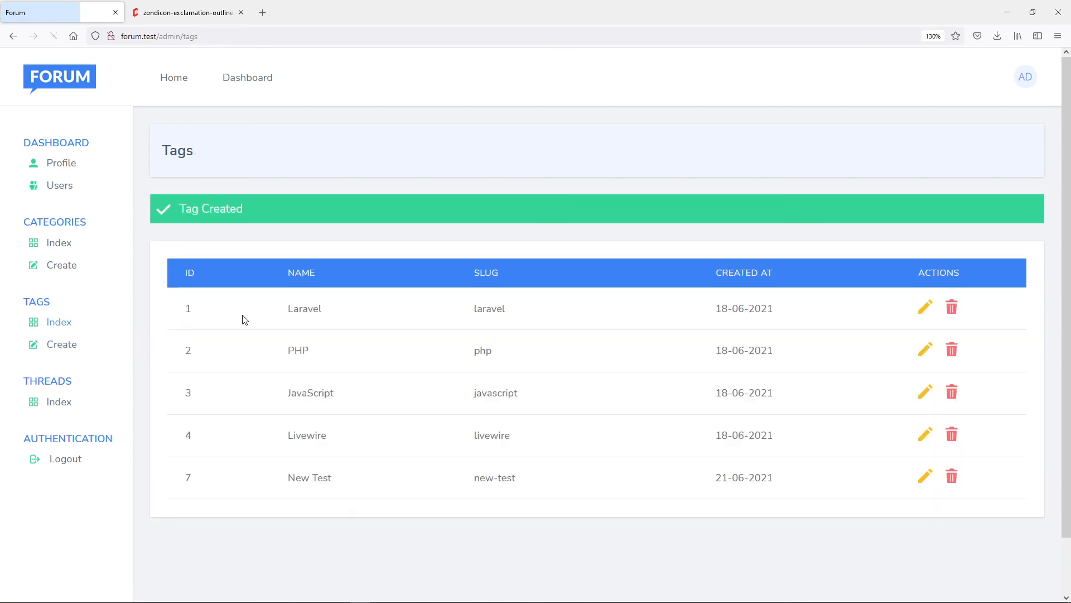